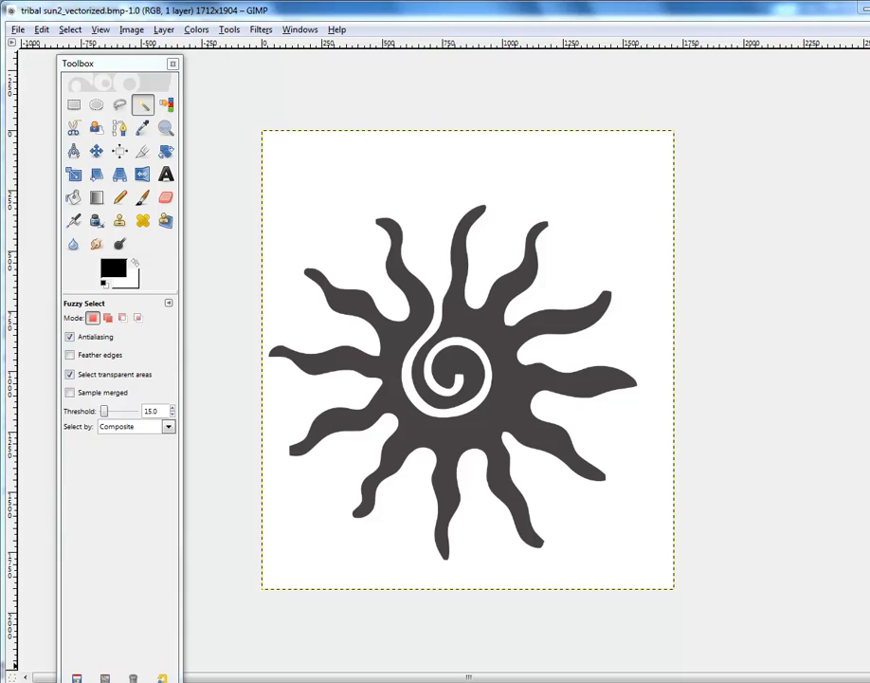
mouse_move(677, 540)
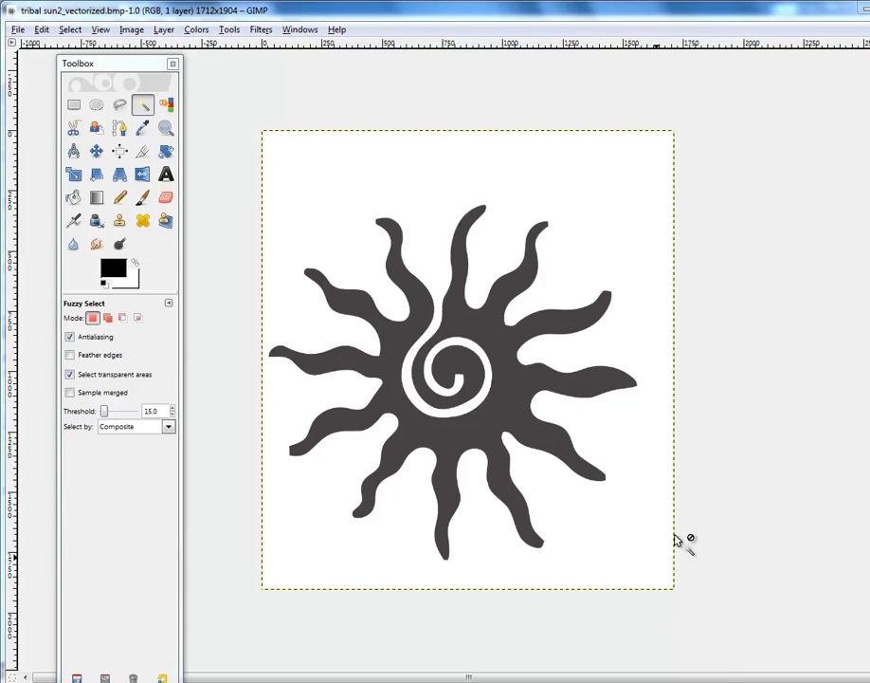
mouse_move(449, 432)
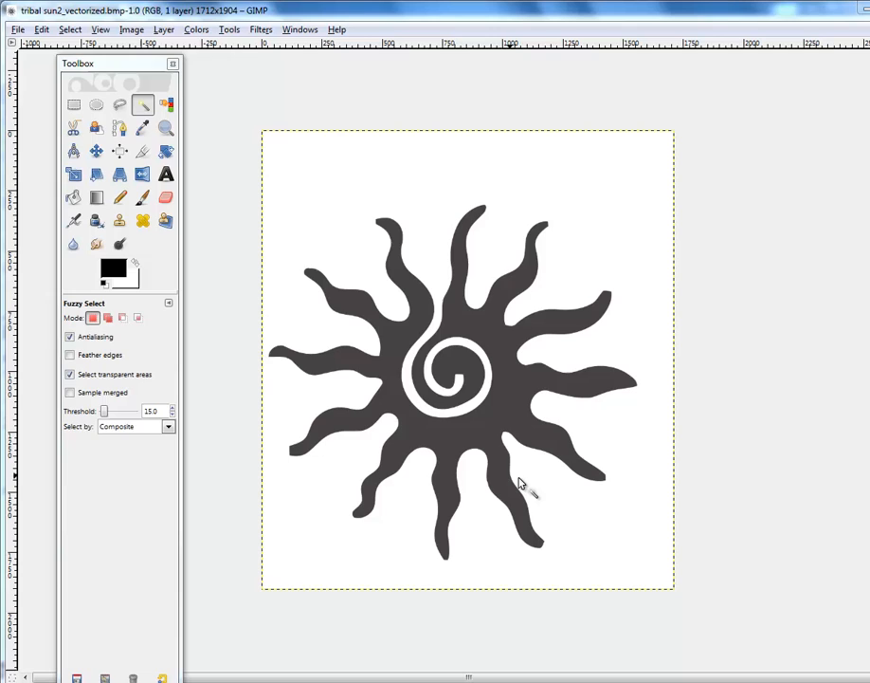
mouse_move(510, 498)
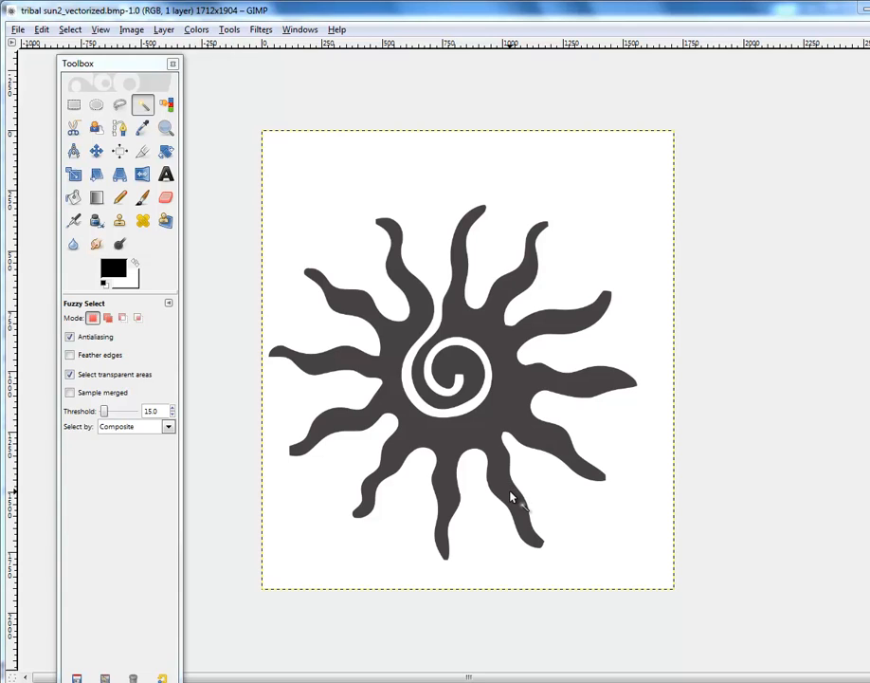
mouse_move(423, 395)
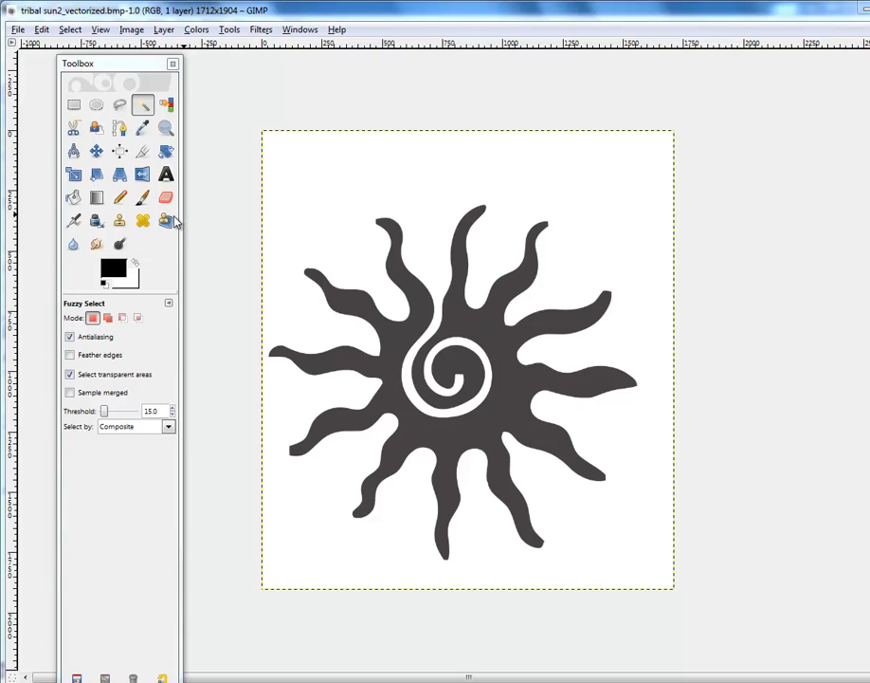
mouse_move(506, 405)
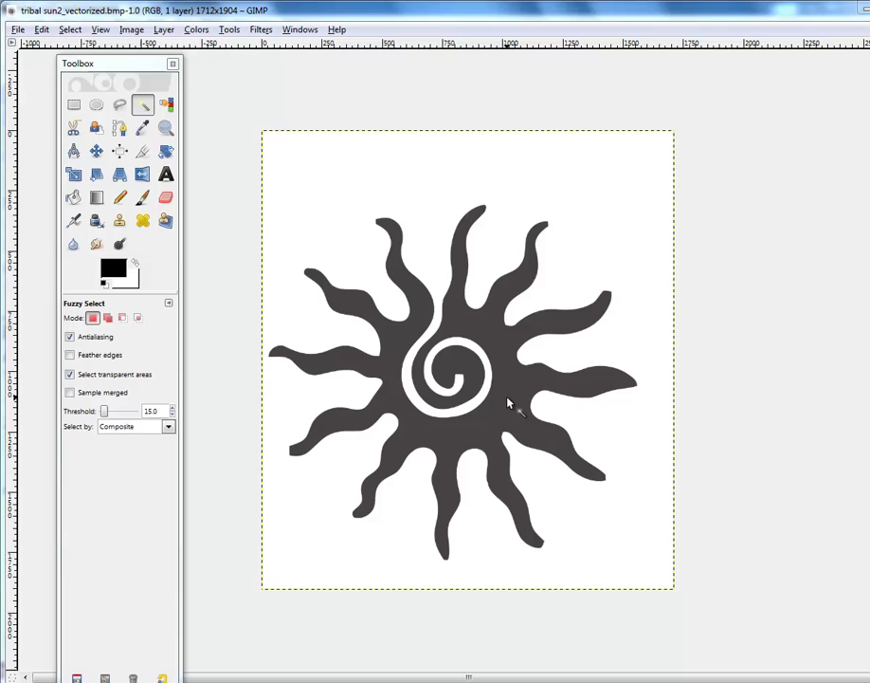
mouse_move(506, 434)
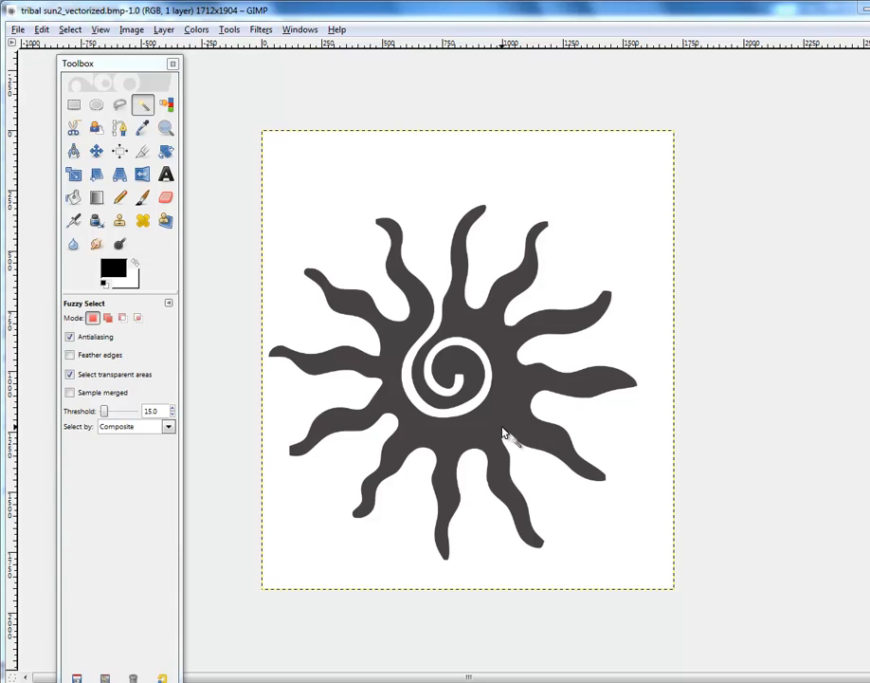
mouse_move(502, 421)
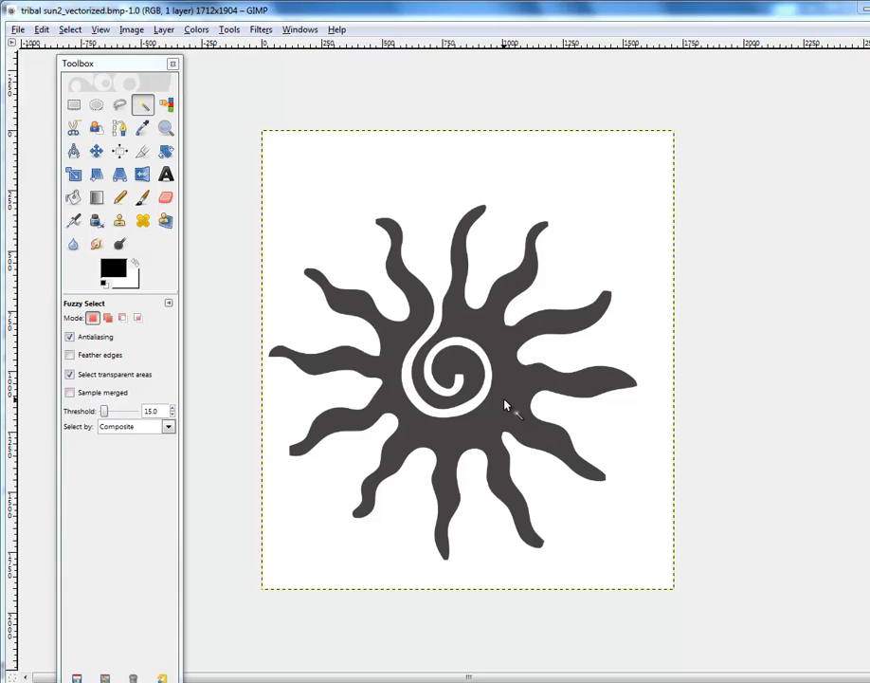
mouse_move(459, 507)
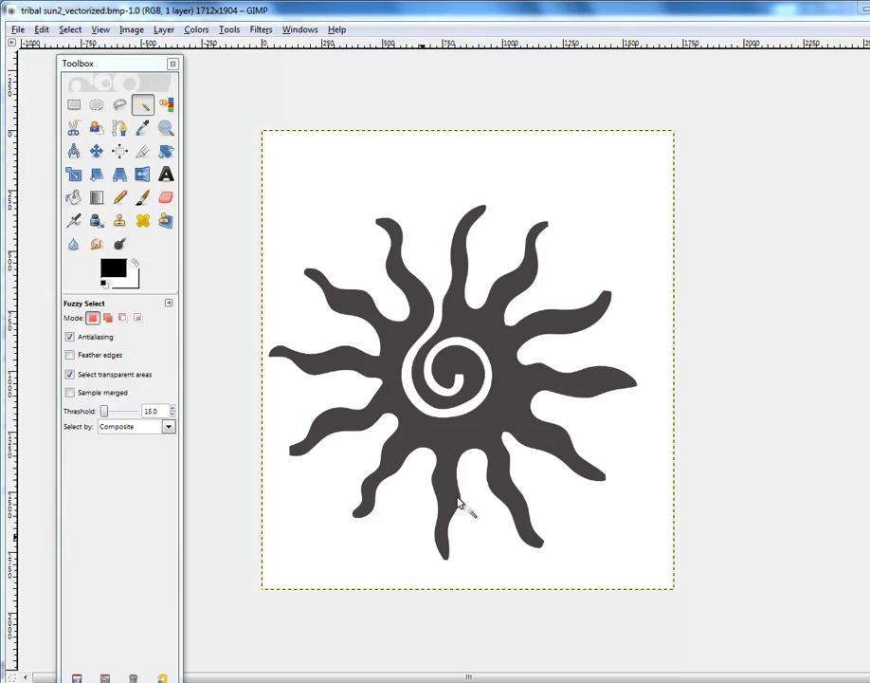
mouse_move(508, 403)
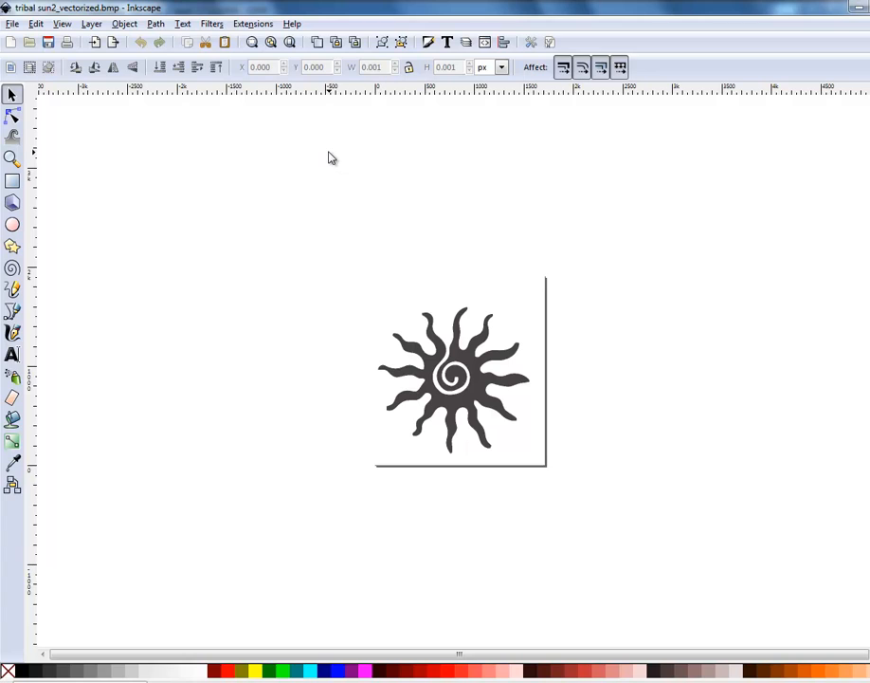
mouse_move(418, 292)
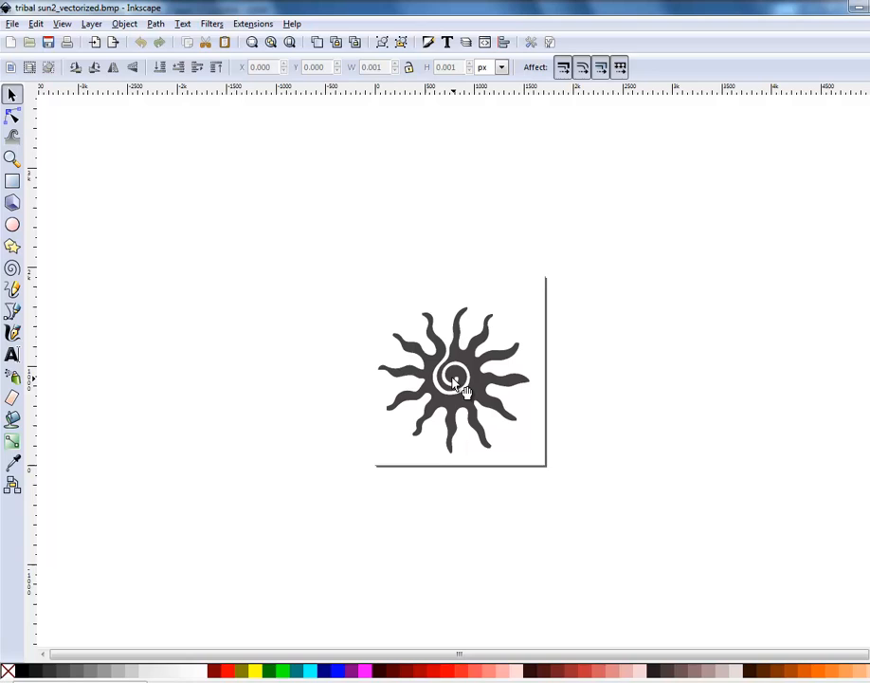
mouse_move(537, 324)
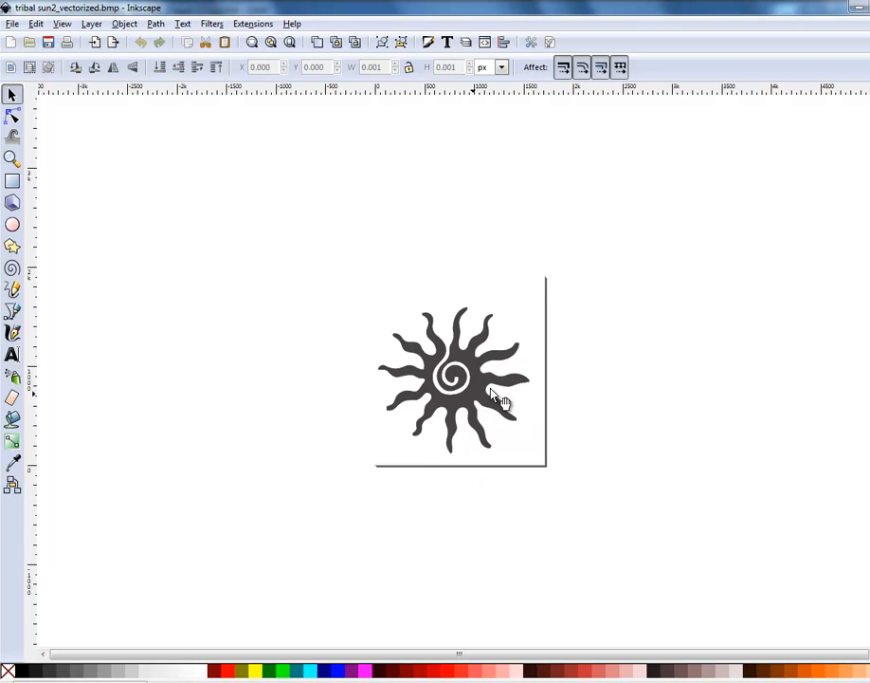
mouse_move(497, 365)
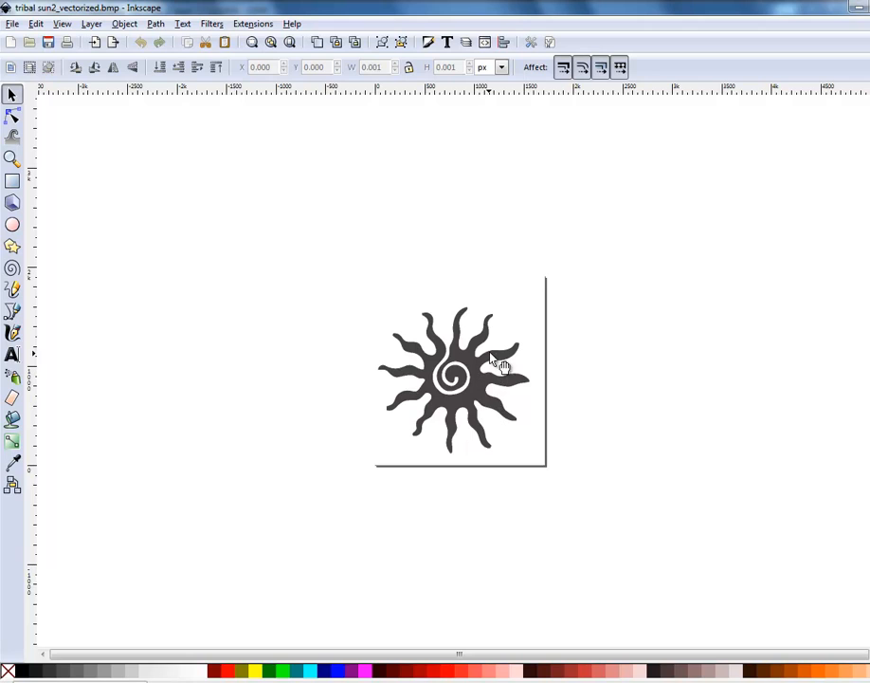
mouse_move(507, 466)
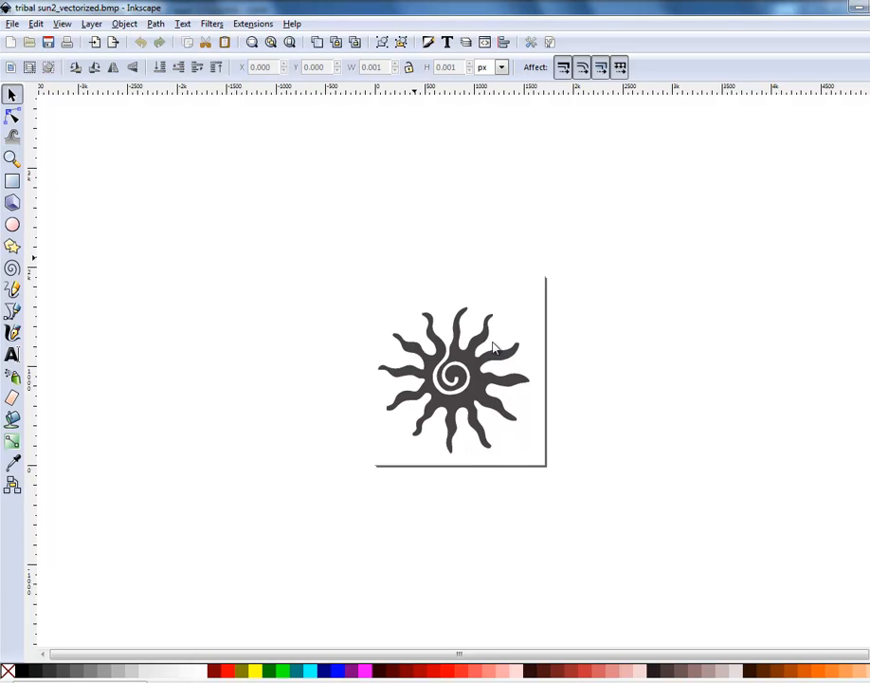
mouse_move(540, 365)
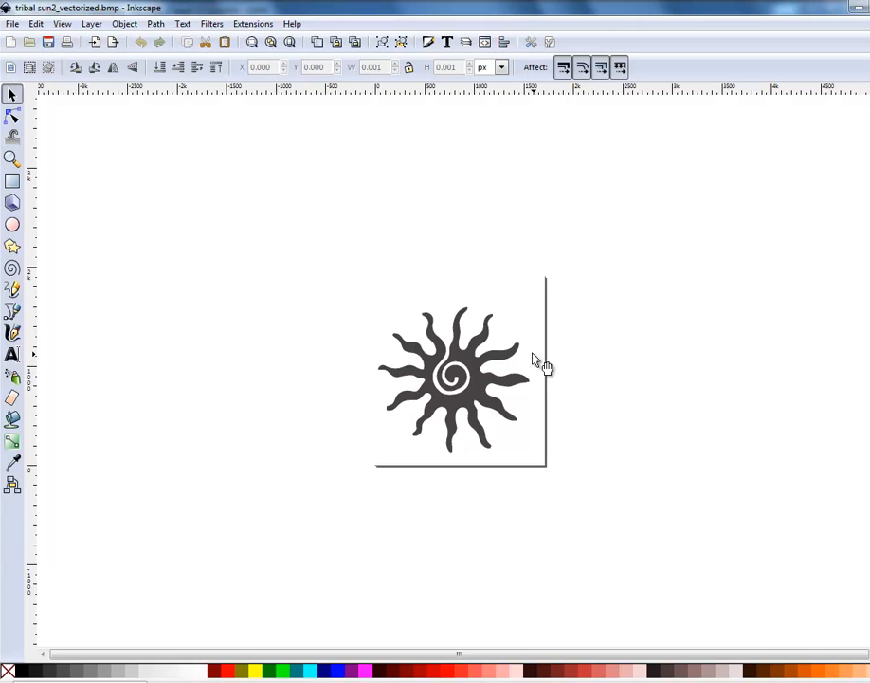
mouse_move(479, 410)
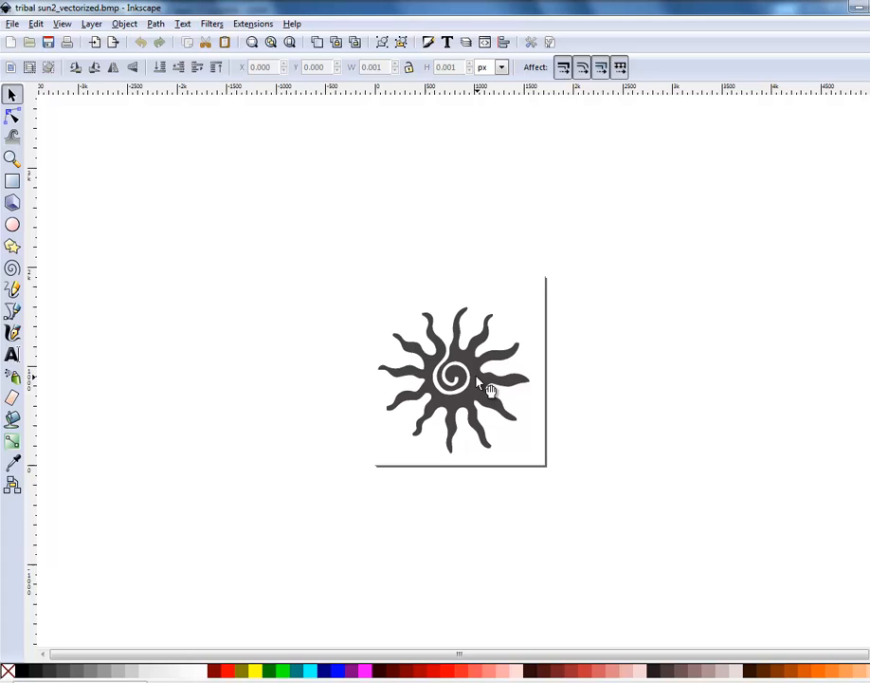
mouse_move(472, 386)
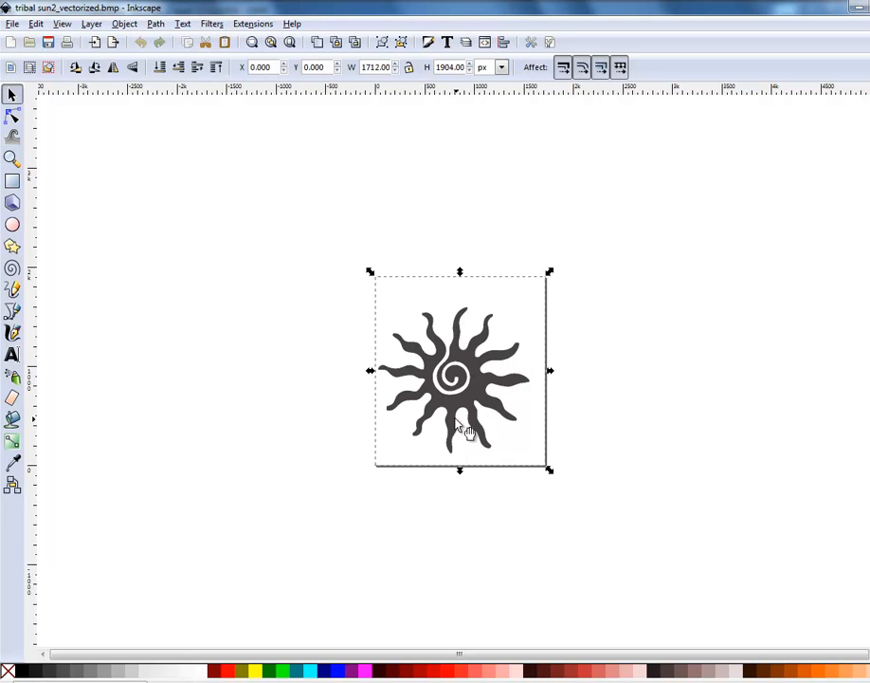
- Trace the sun bitmap with Brightness cutoff and delete the original grey bitmap
click(157, 24)
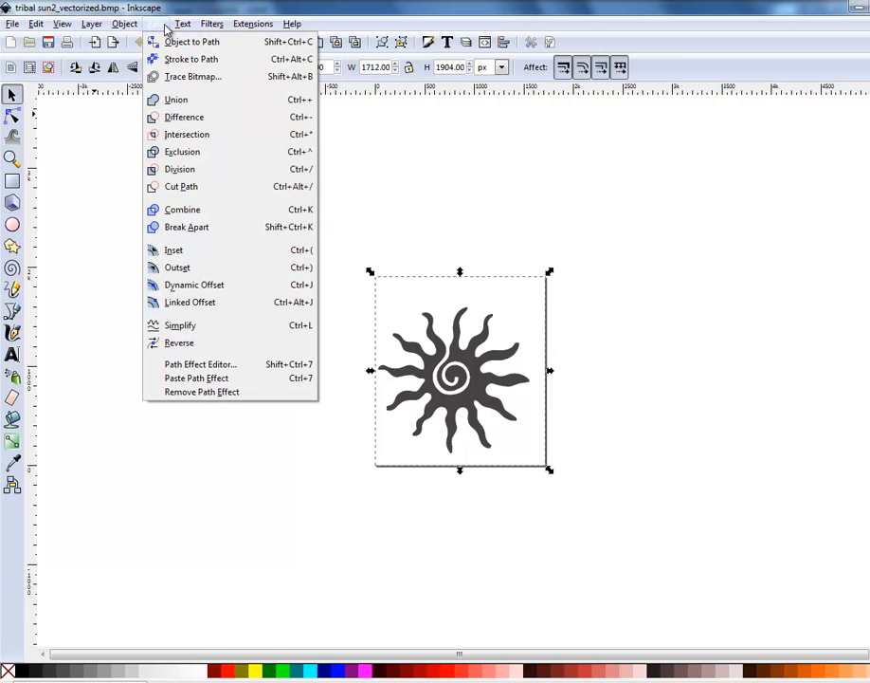
mouse_move(186, 77)
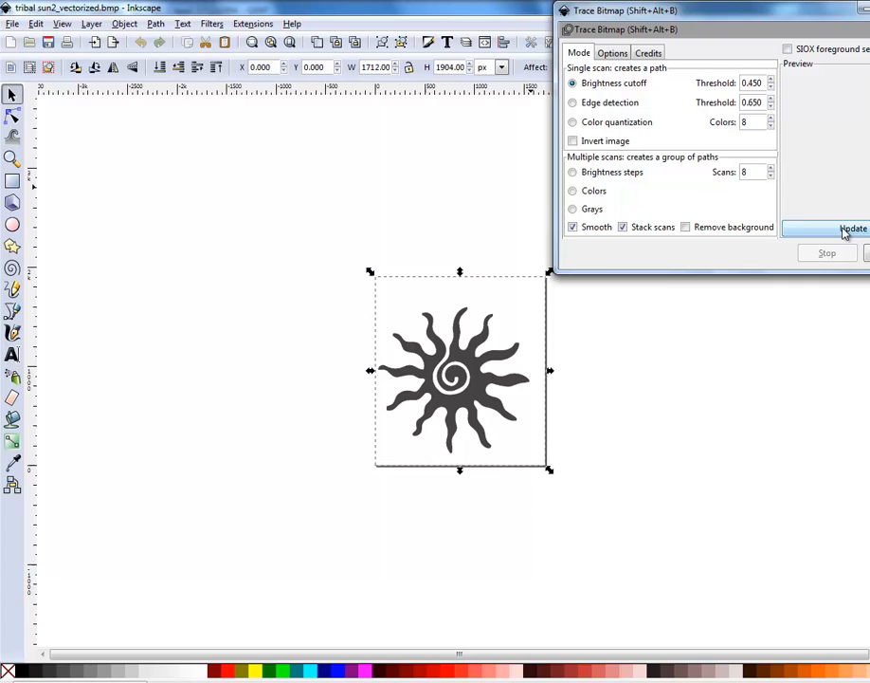
click(844, 229)
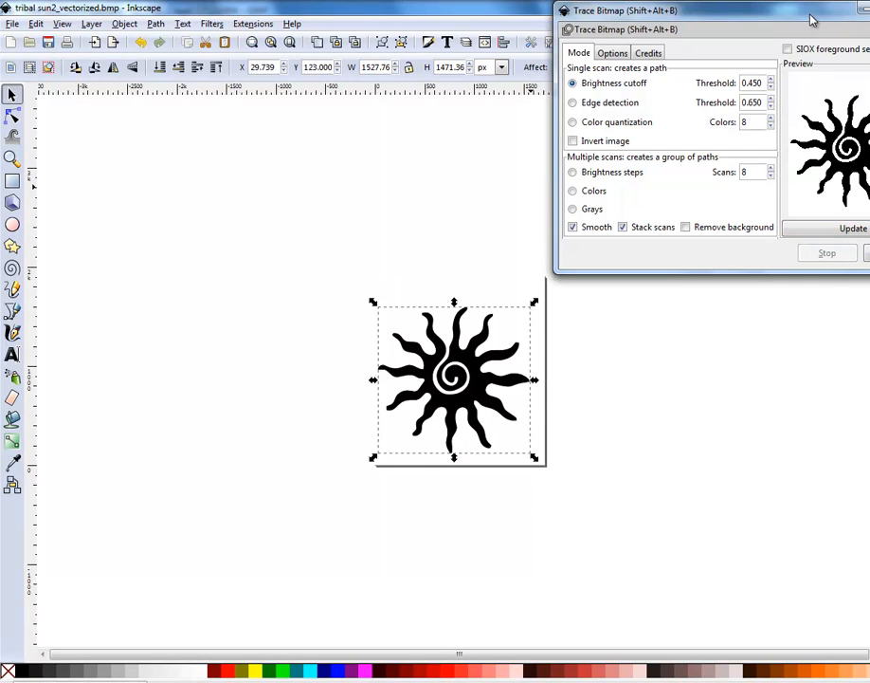
mouse_move(490, 403)
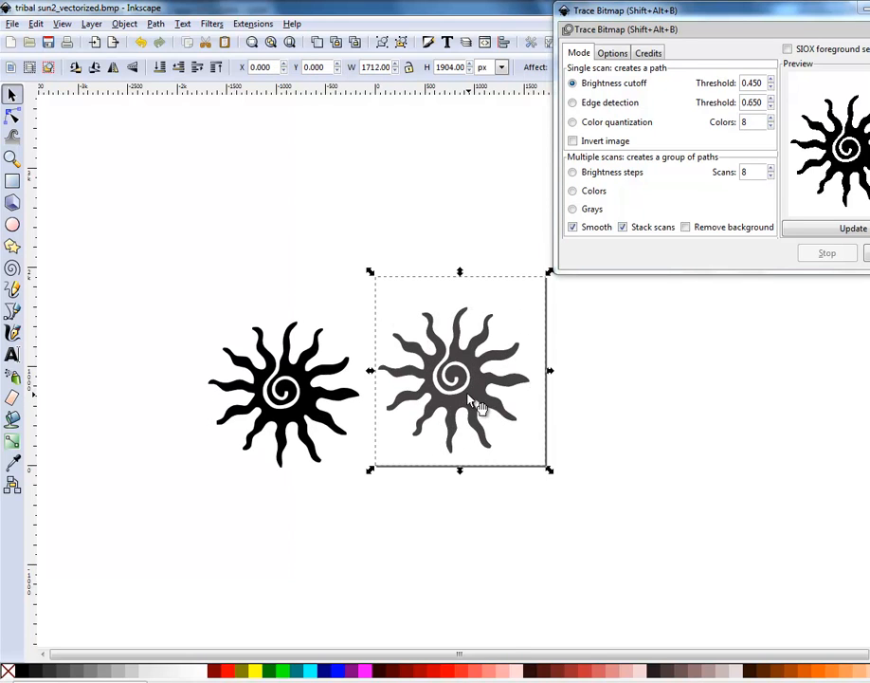
right_click(479, 404)
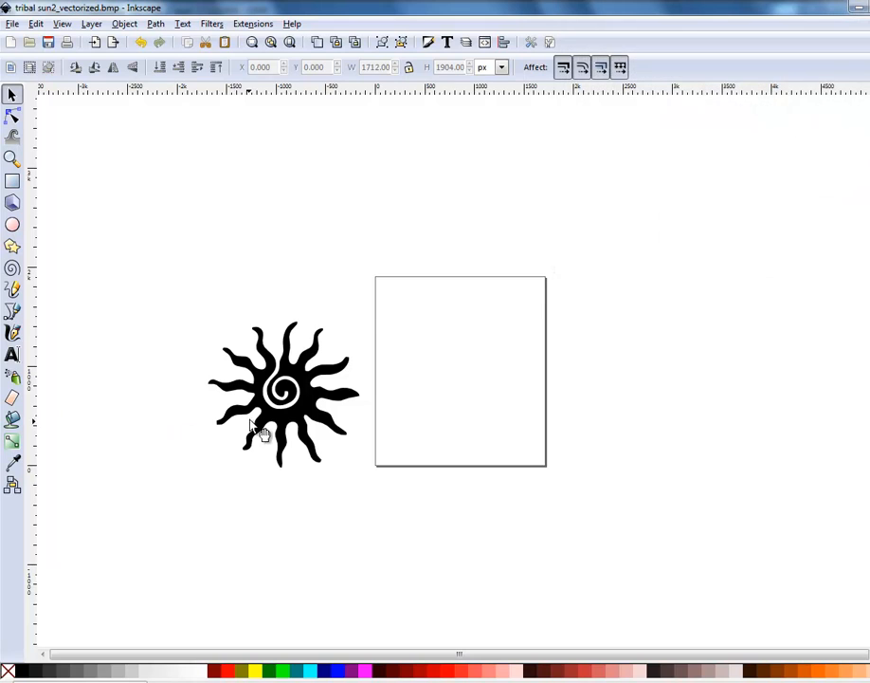
- Move the traced vector sun onto the page and show its nodes
drag(284, 389, 462, 369)
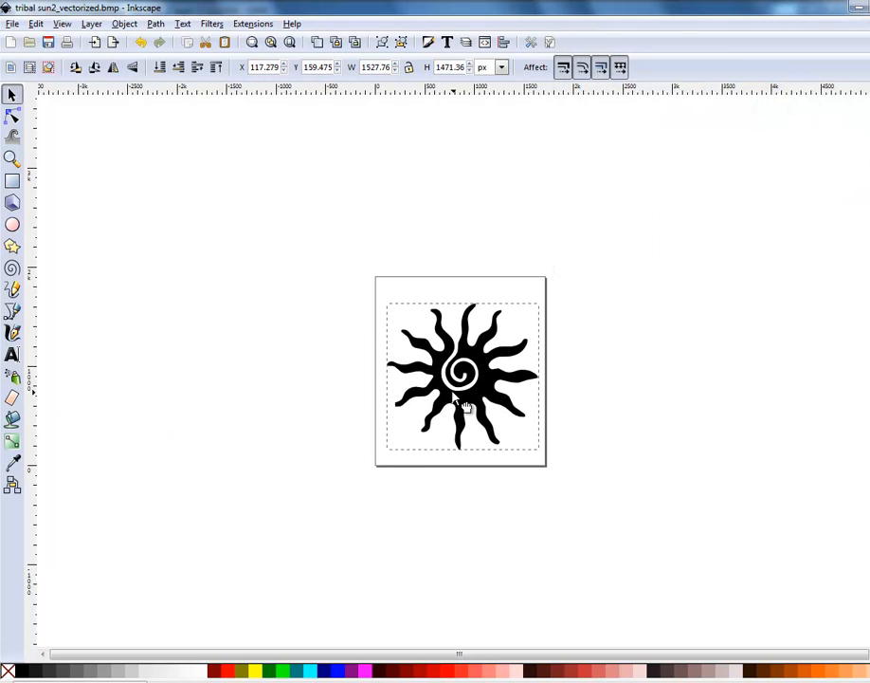
click(461, 374)
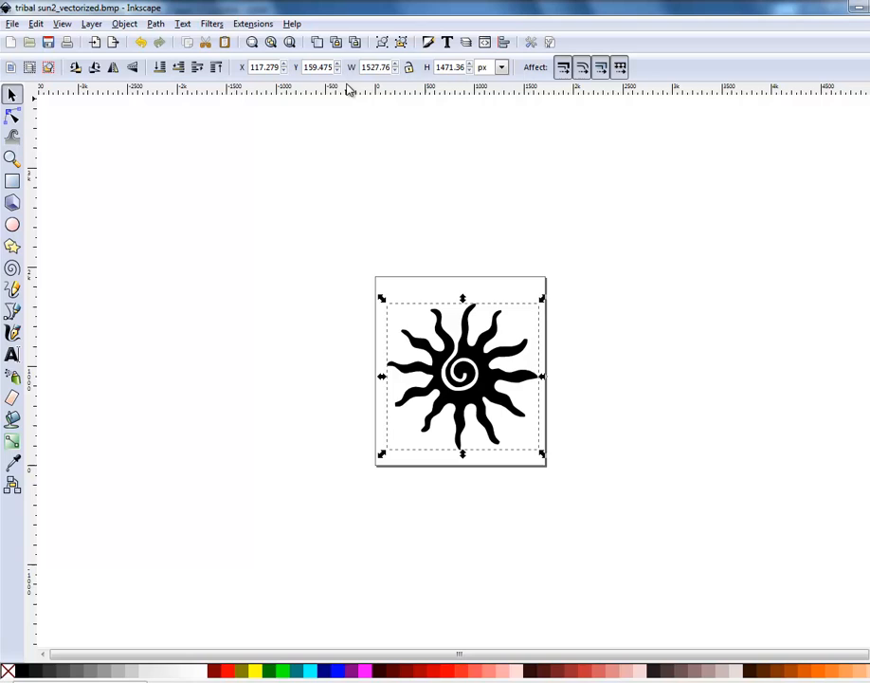
mouse_move(232, 68)
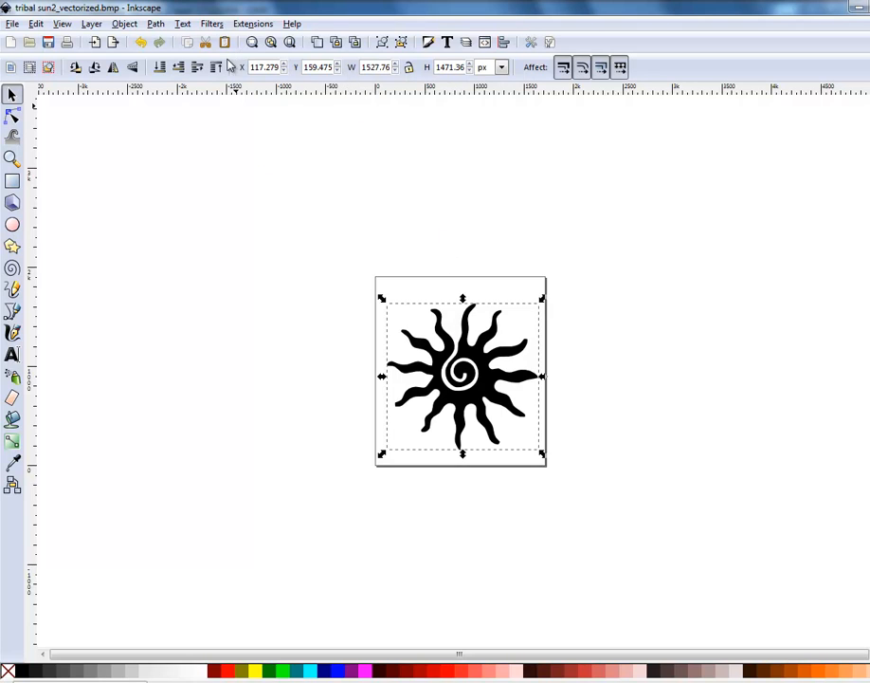
click(12, 118)
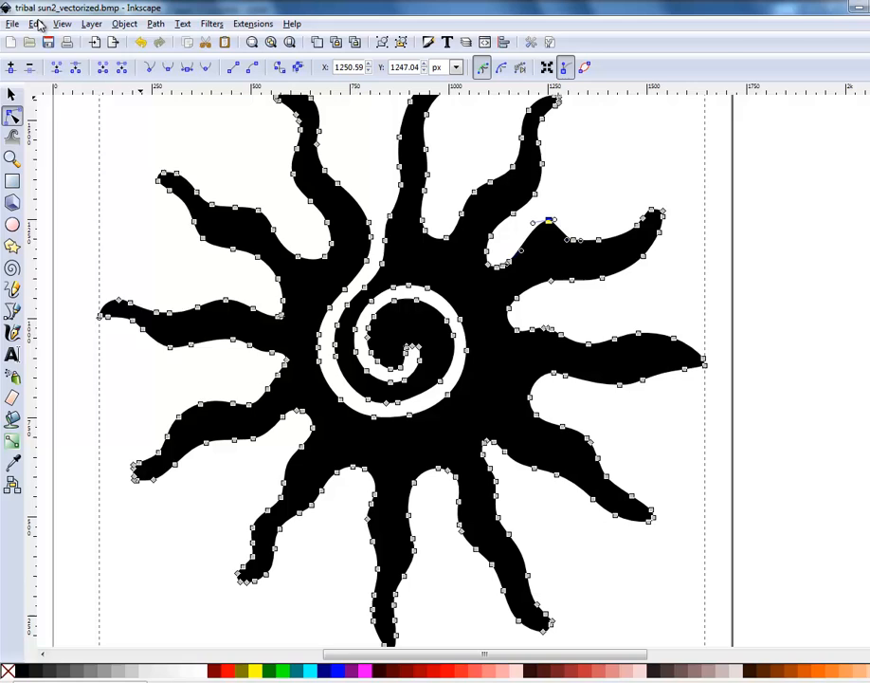
mouse_move(64, 42)
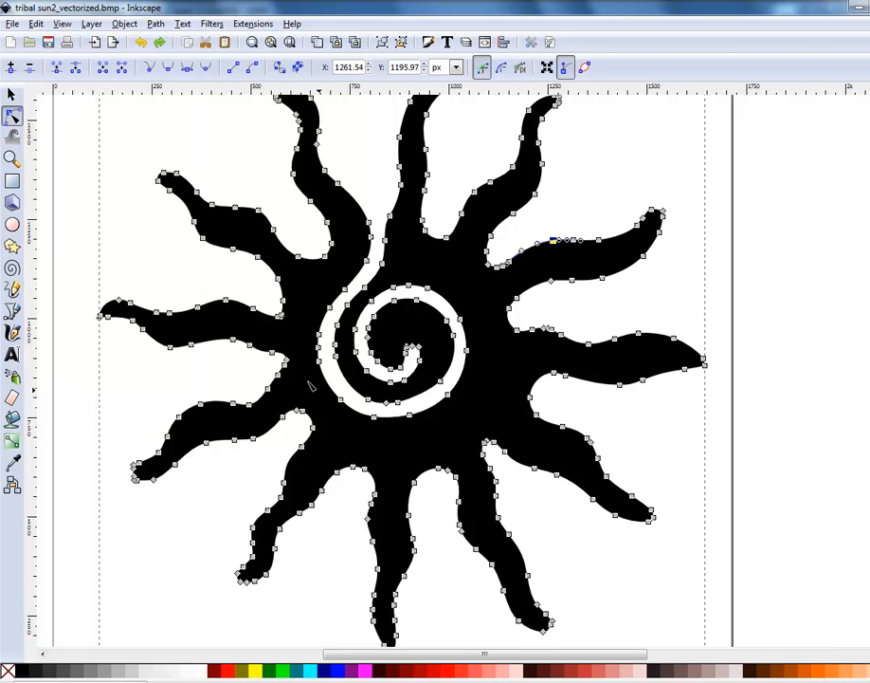
mouse_move(15, 156)
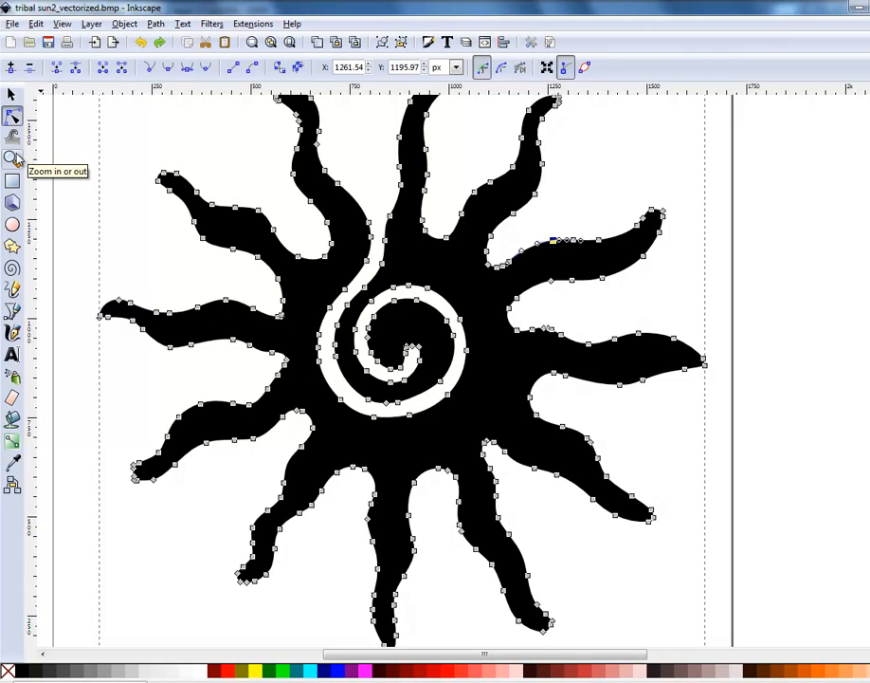
- After reviewing the traced sun's outline nodes, switch to the Zoom tool
click(291, 42)
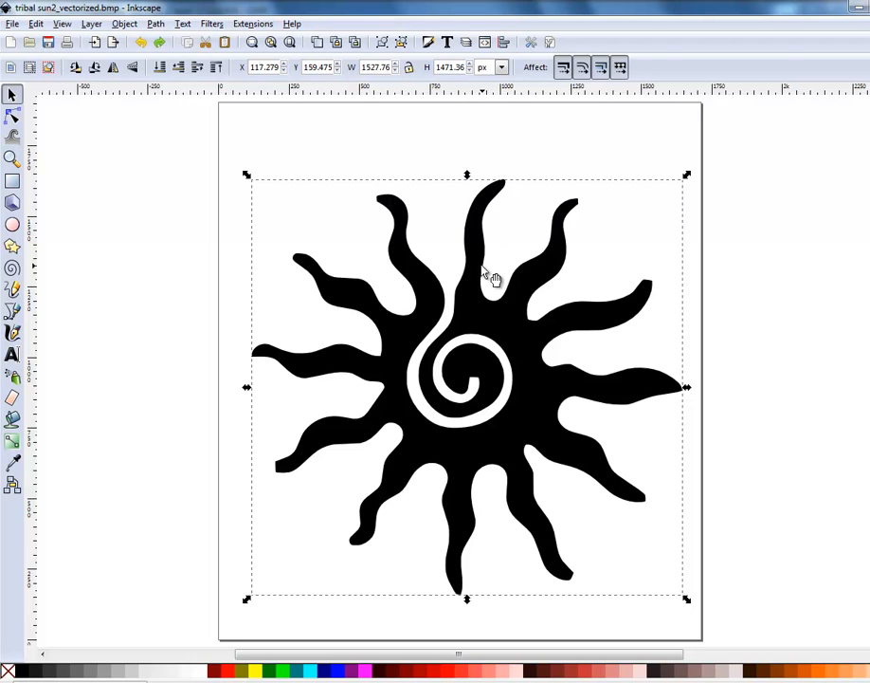
mouse_move(456, 88)
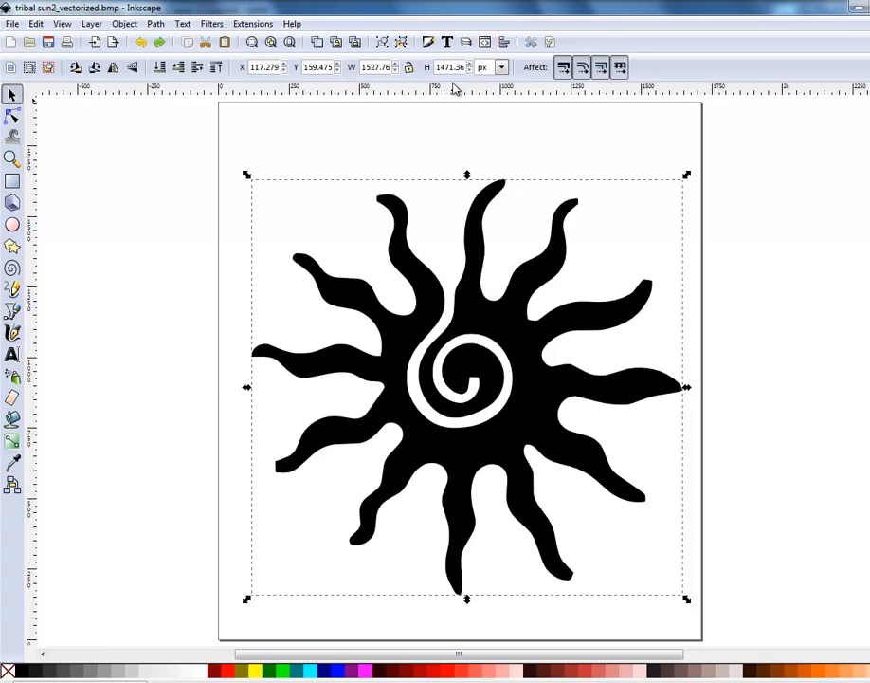
mouse_move(449, 85)
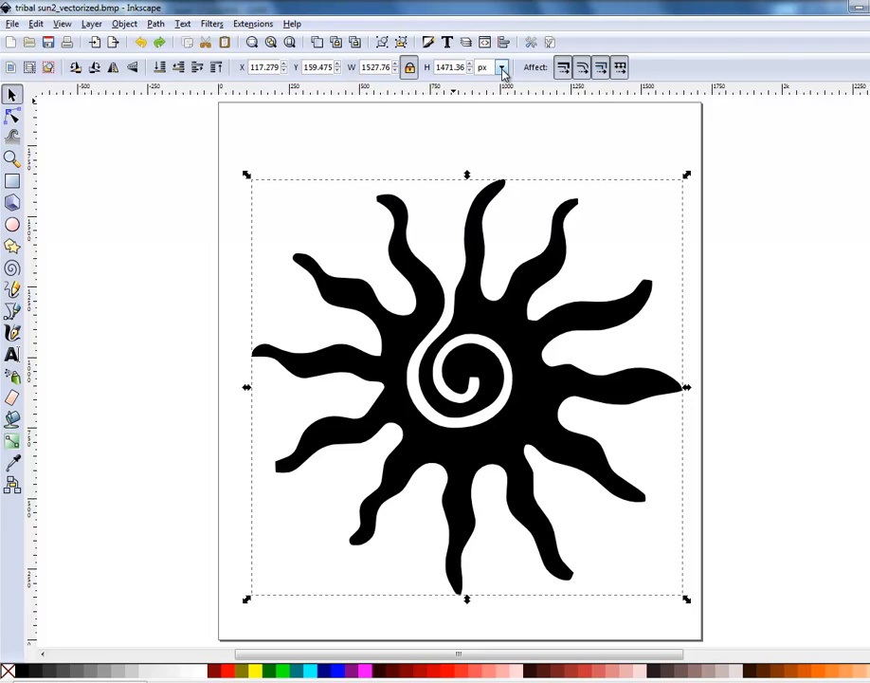
- Switch the sun's size units from px to inches
click(502, 67)
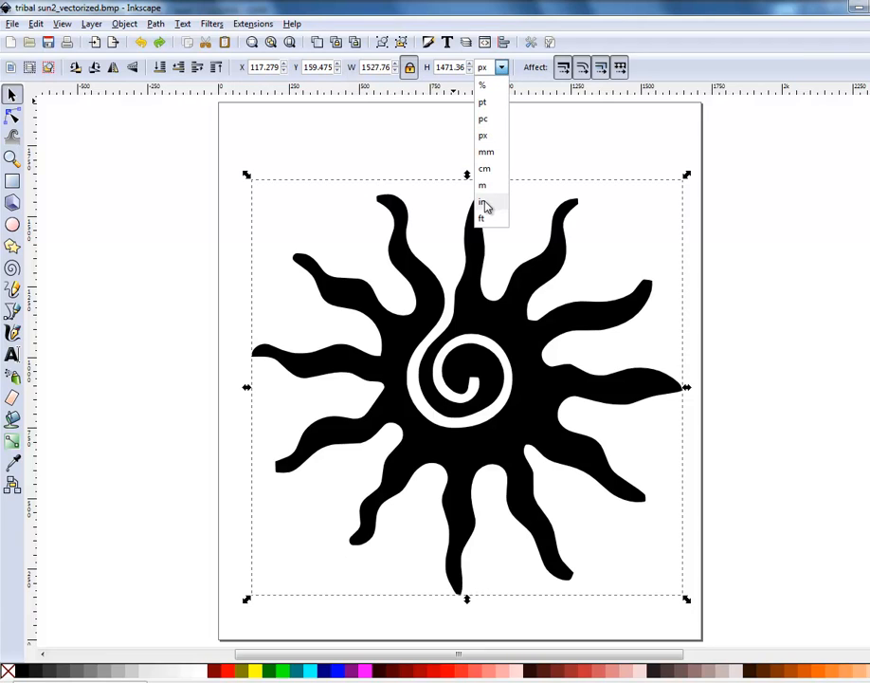
click(480, 201)
text(9.000)
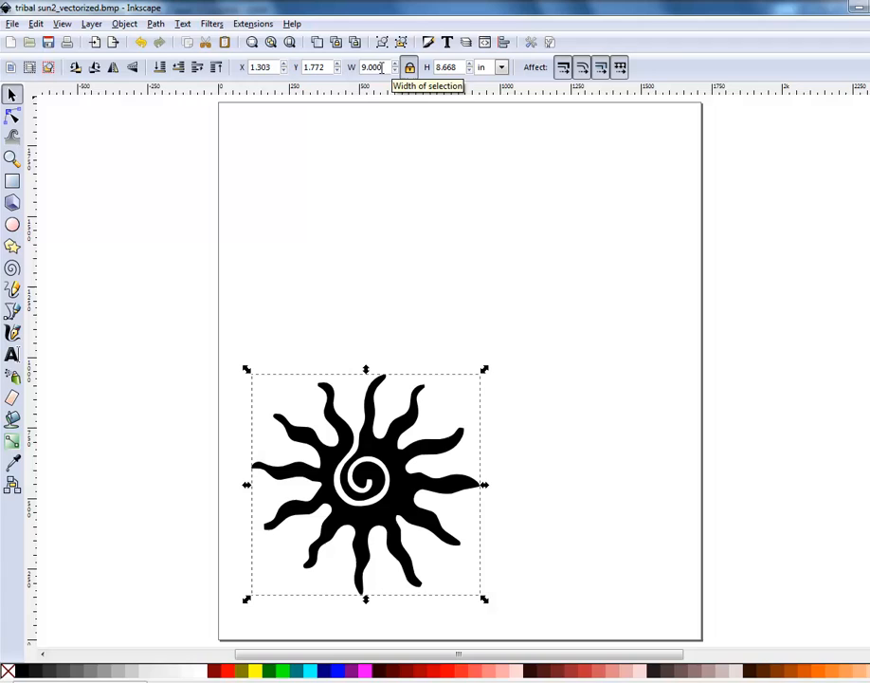
mouse_move(435, 131)
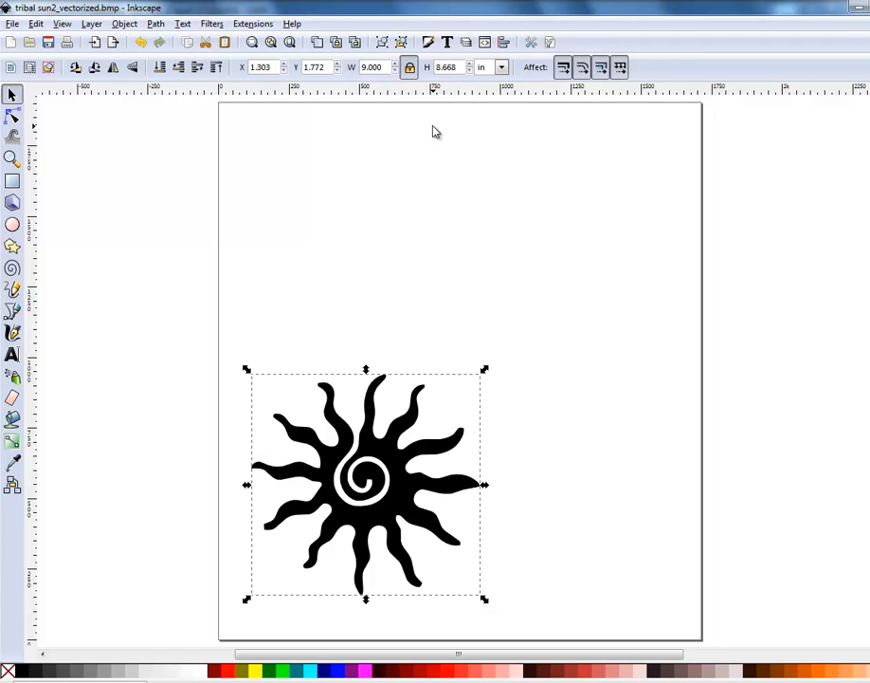
mouse_move(382, 93)
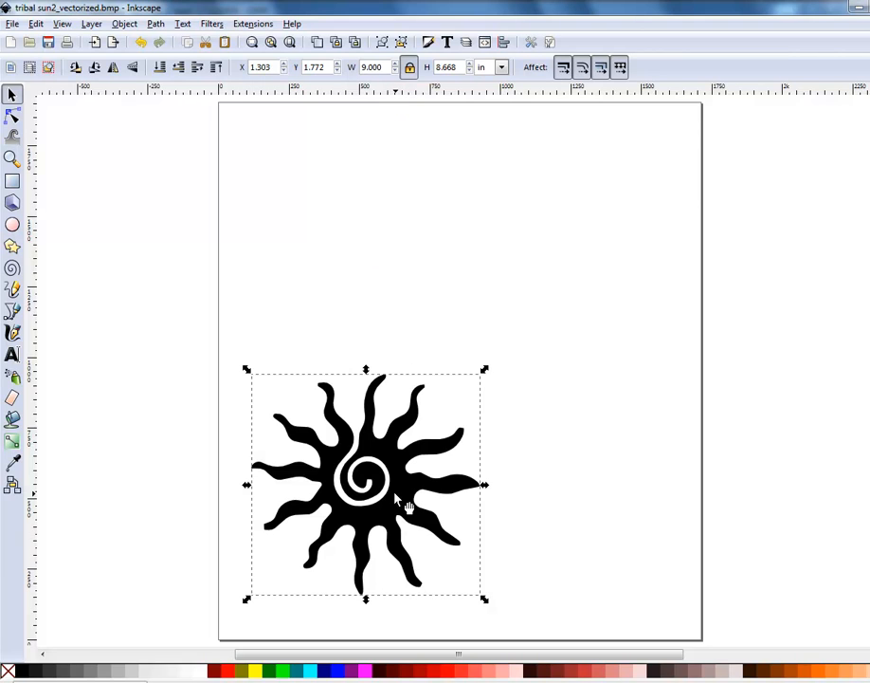
mouse_move(268, 408)
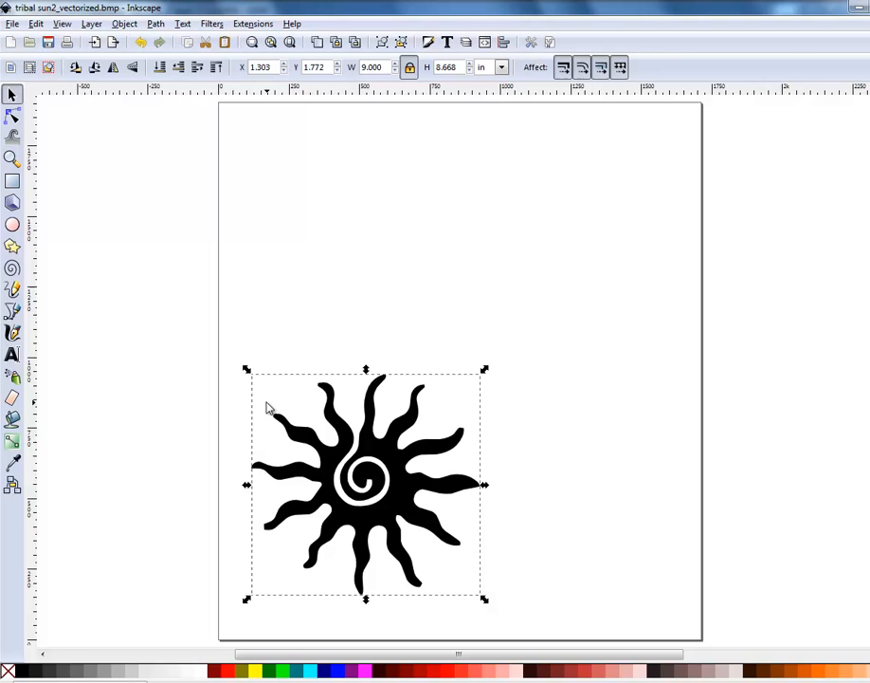
mouse_move(397, 512)
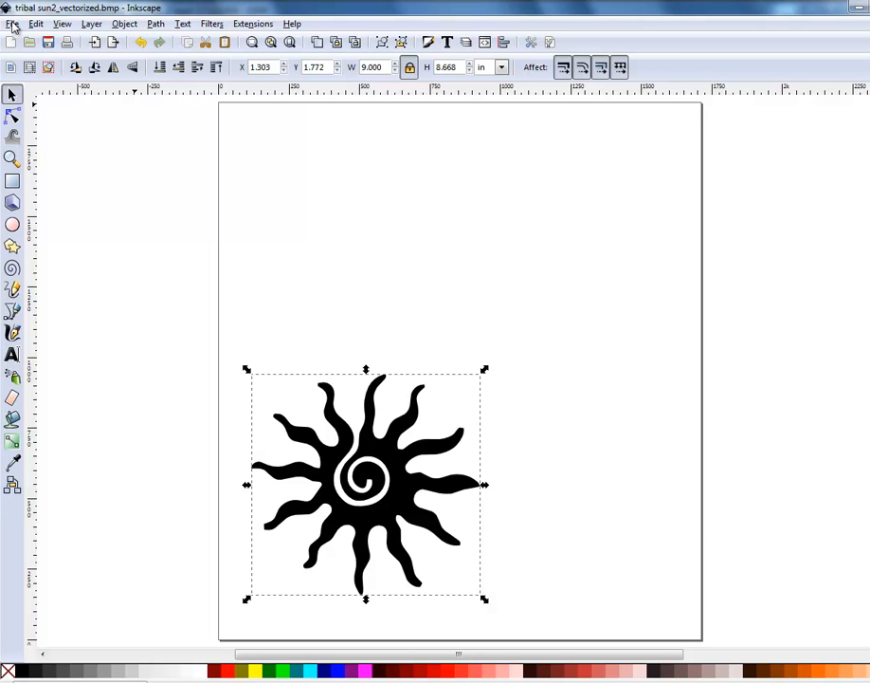
mouse_move(54, 129)
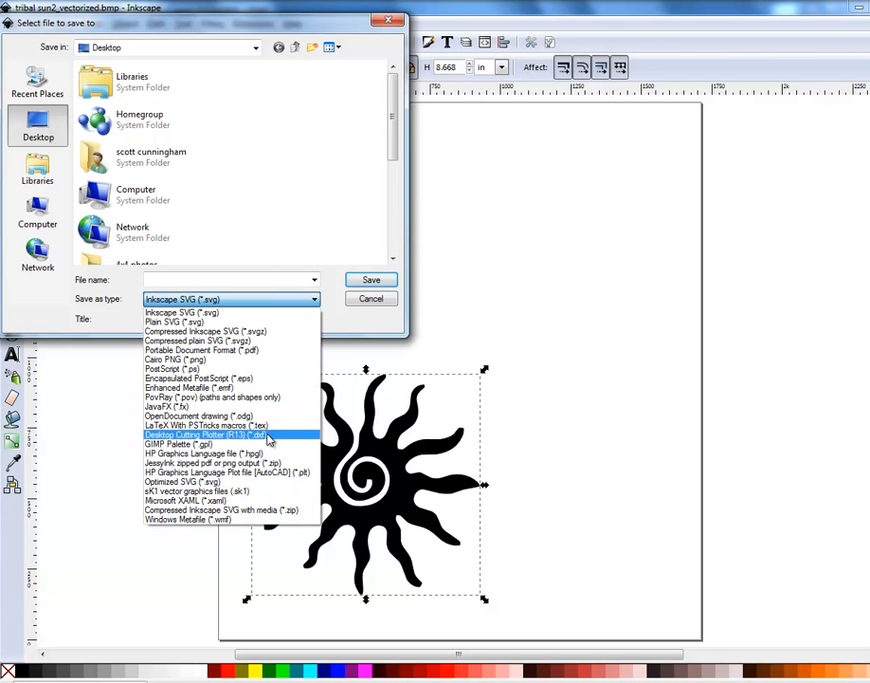
- Save as Desktop Cutting Plotter (R13) DXF 'sun' on the Desktop, overwriting the old file
click(203, 434)
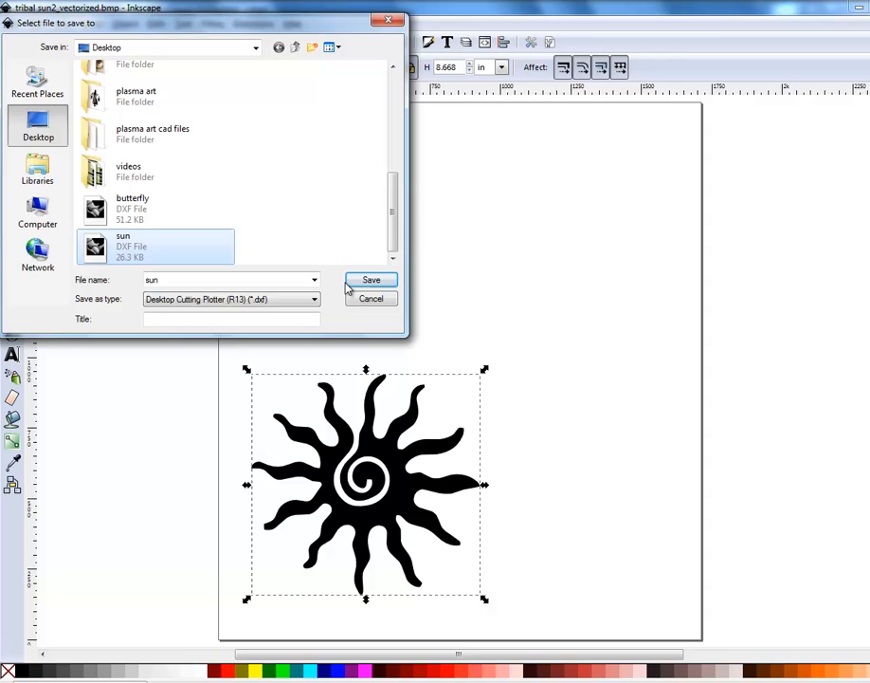
click(371, 280)
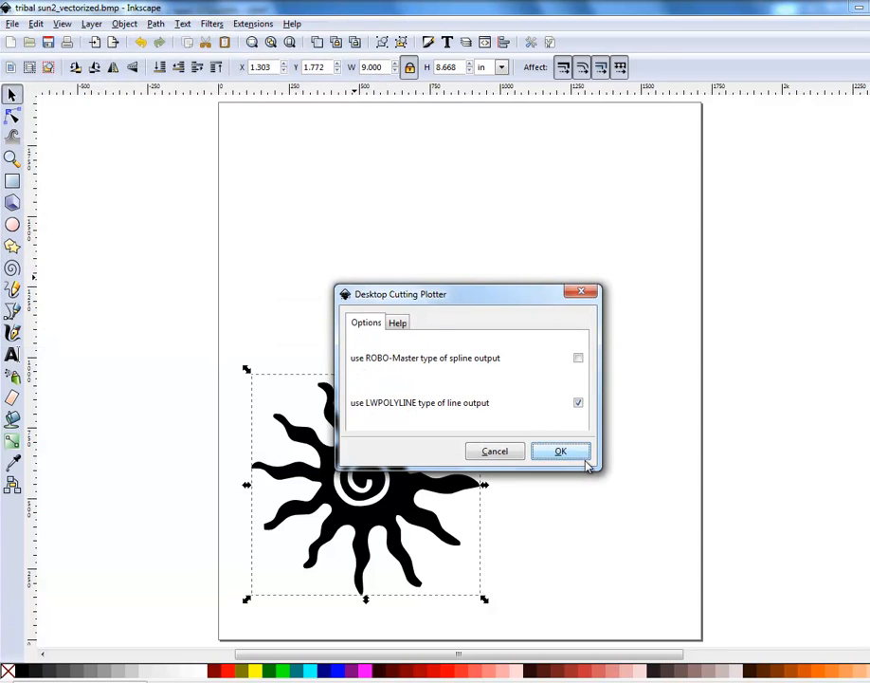
click(562, 450)
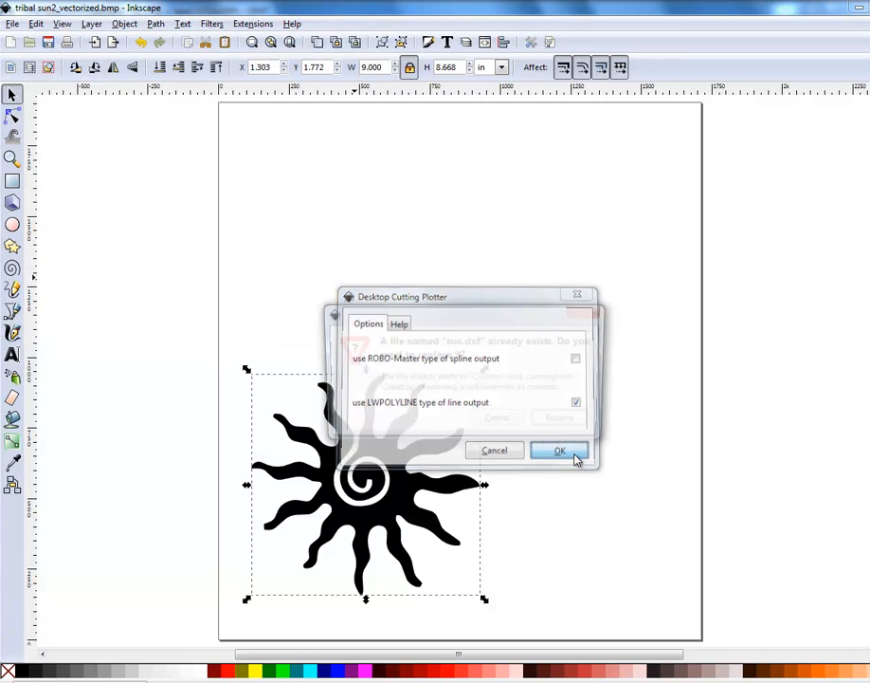
click(560, 450)
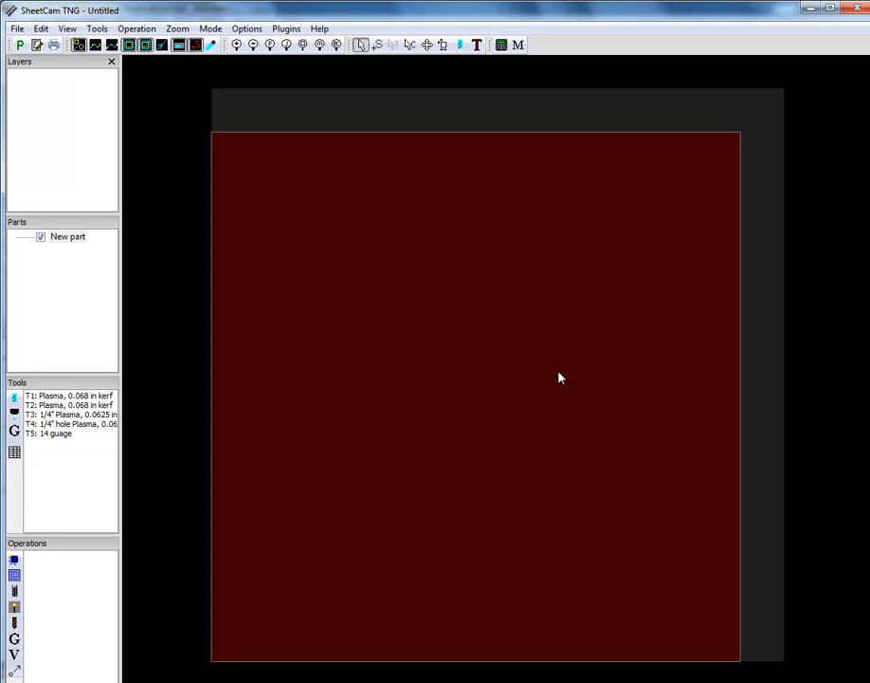
mouse_move(377, 181)
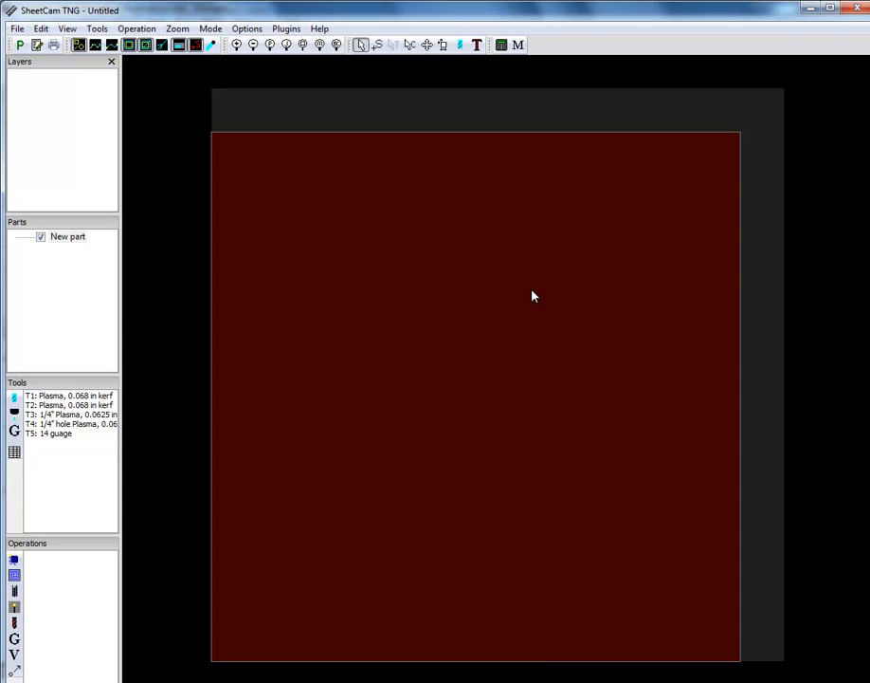
mouse_move(35, 50)
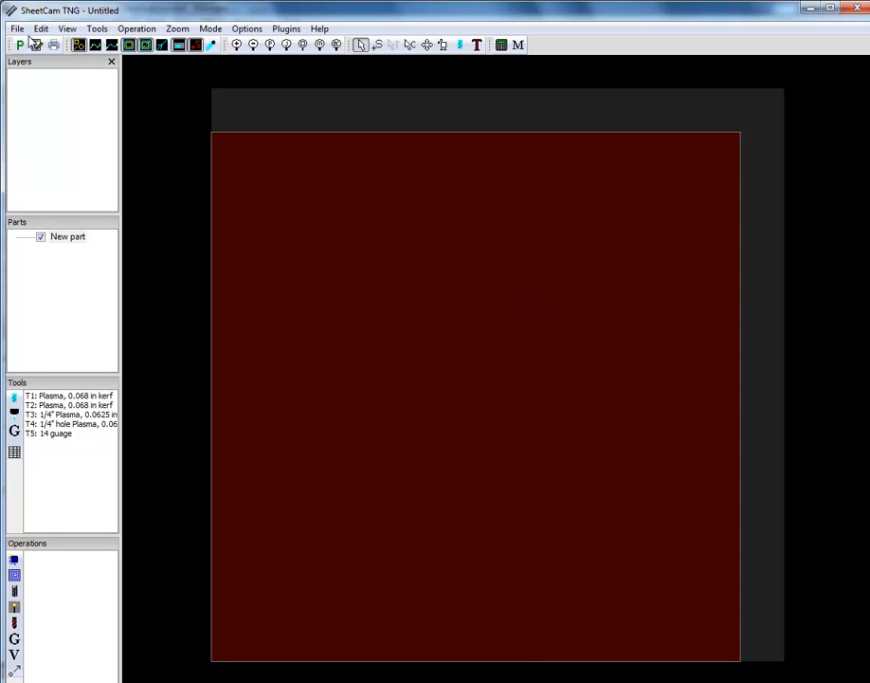
- Open the File menu in the untitled SheetCam job to import a drawing
click(16, 27)
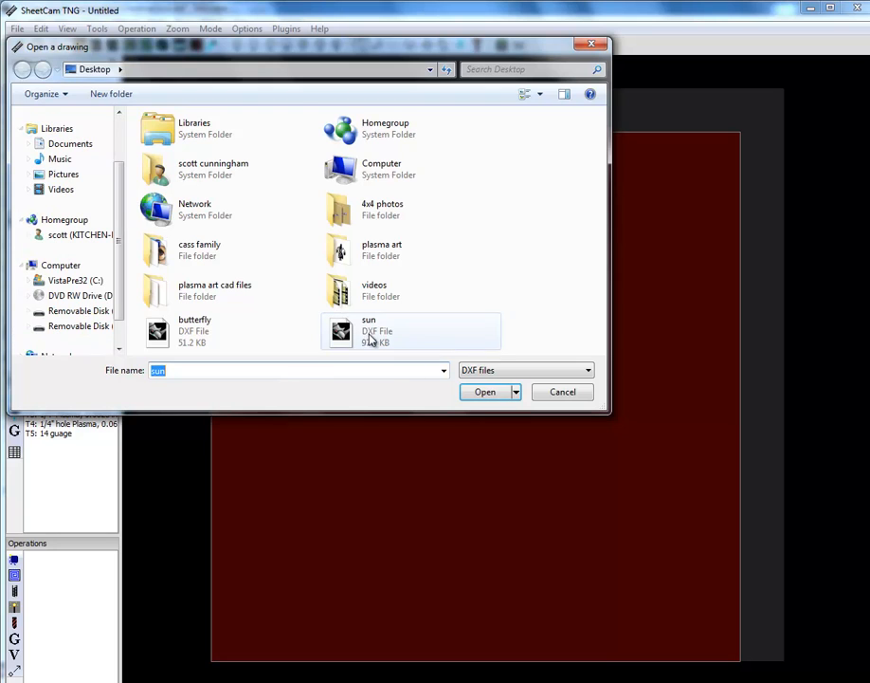
- Import sun.dxf with default Drawing options and begin a new jet cutting operation
click(483, 392)
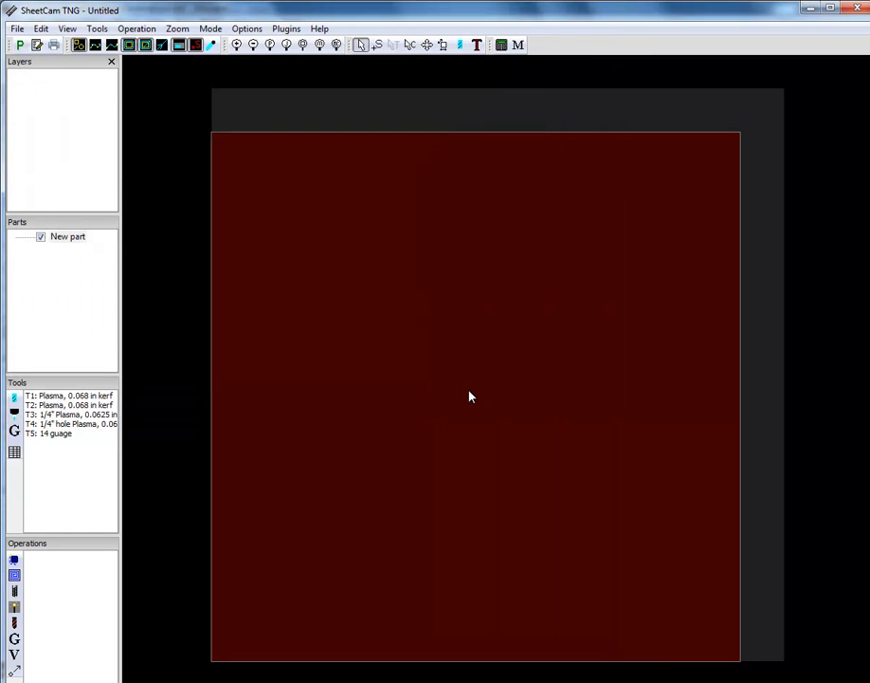
mouse_move(477, 409)
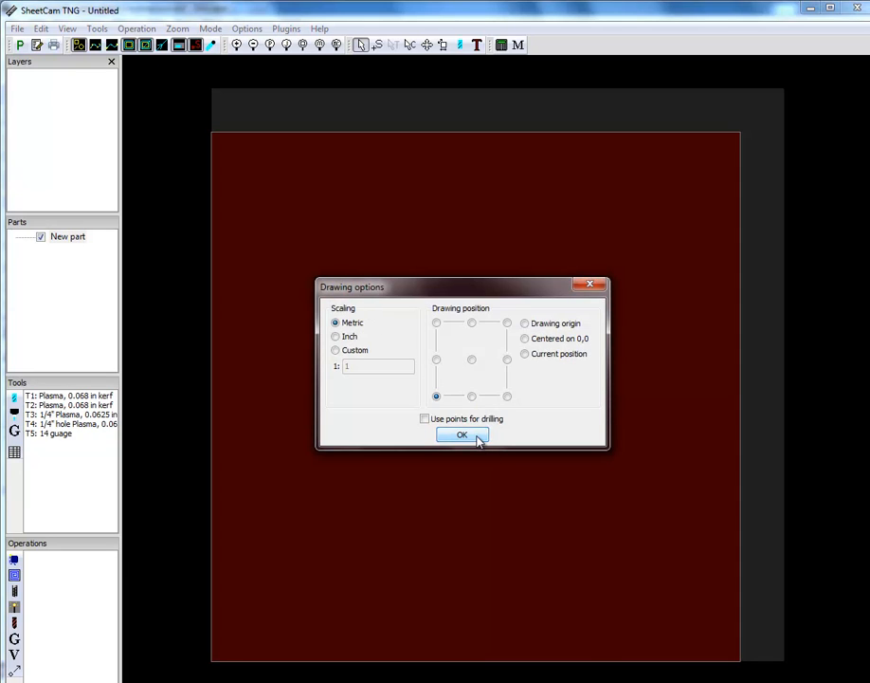
click(461, 434)
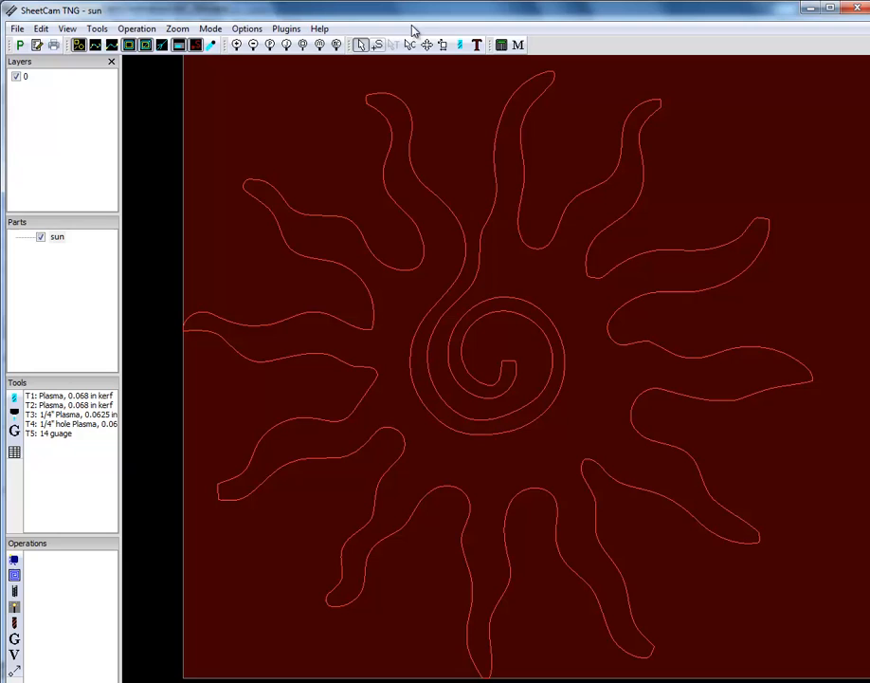
mouse_move(324, 27)
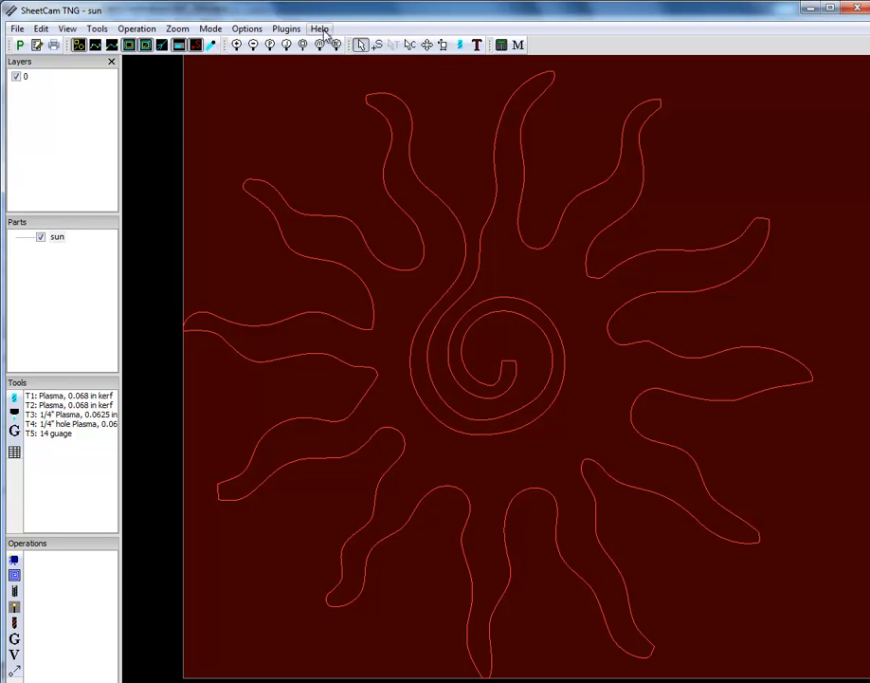
mouse_move(499, 432)
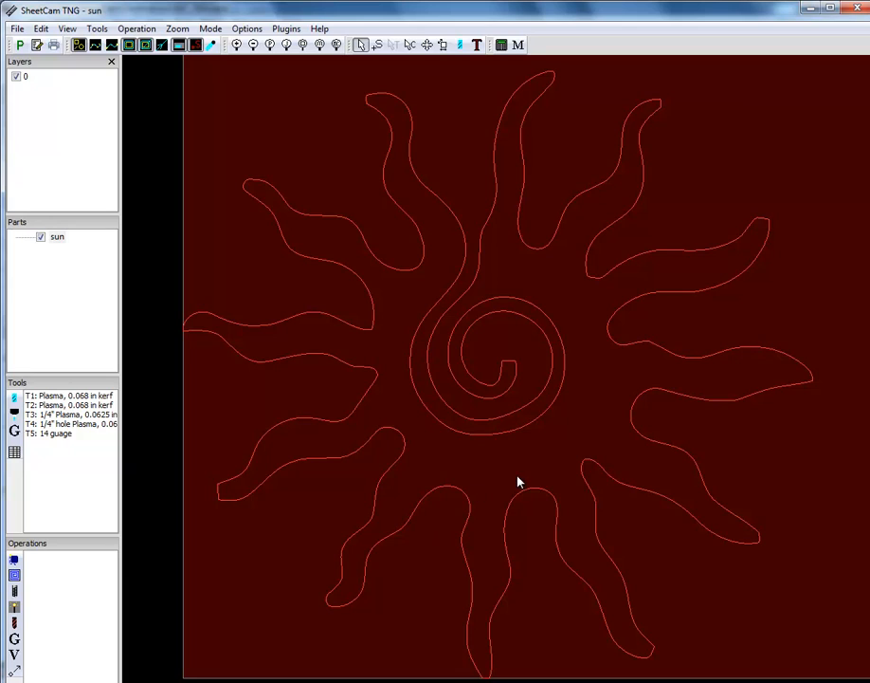
mouse_move(539, 465)
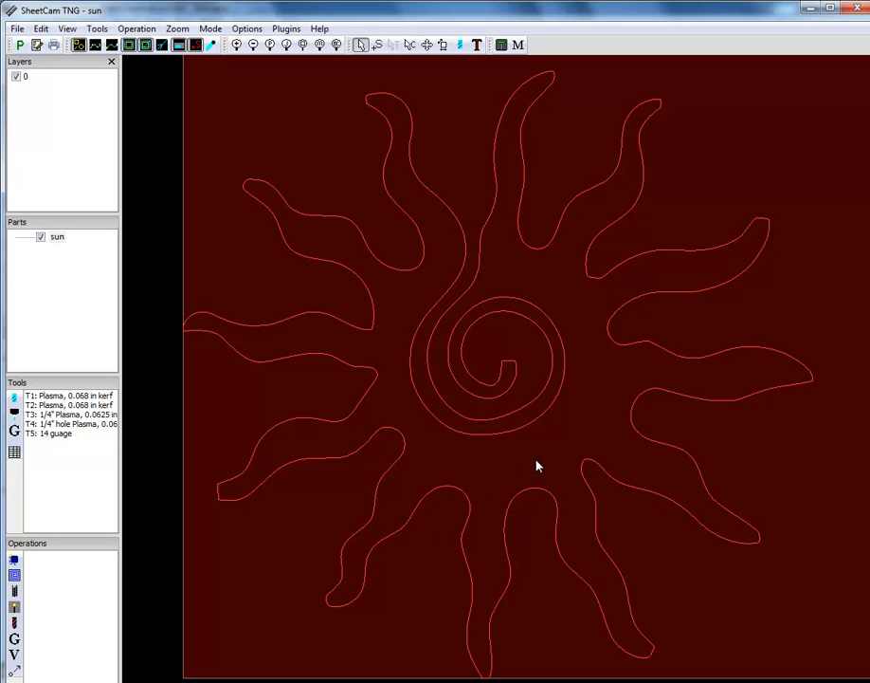
mouse_move(531, 467)
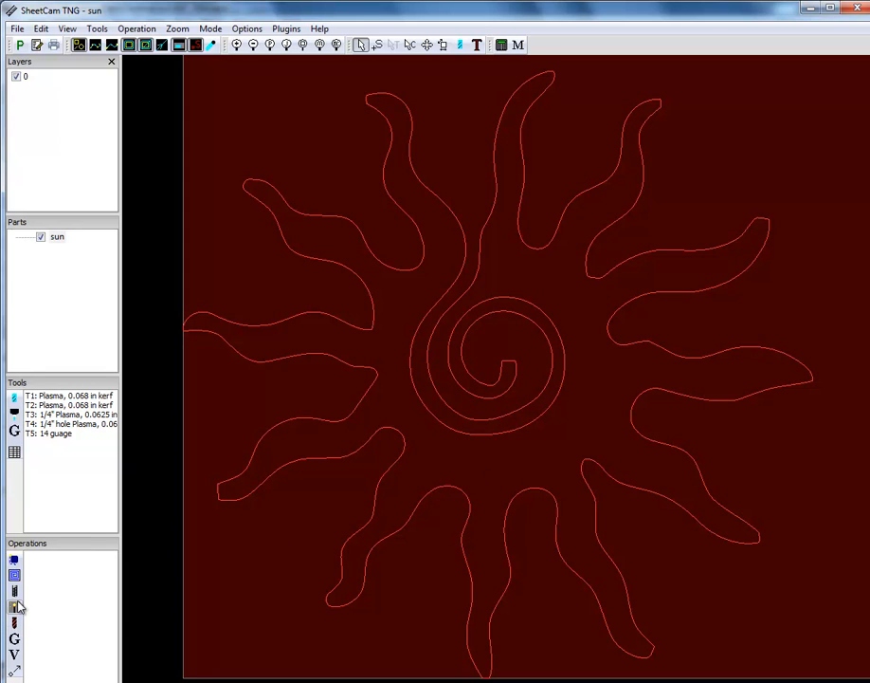
click(15, 607)
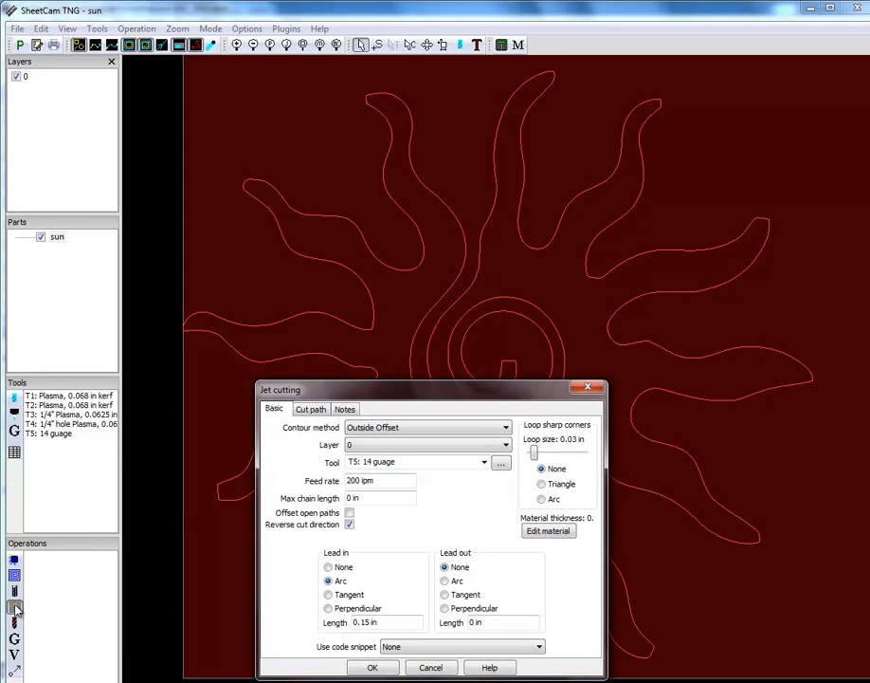
- Confirm Outside Offset jet cutting on layer 0 with tool T5 at 200 ipm
drag(437, 389, 426, 278)
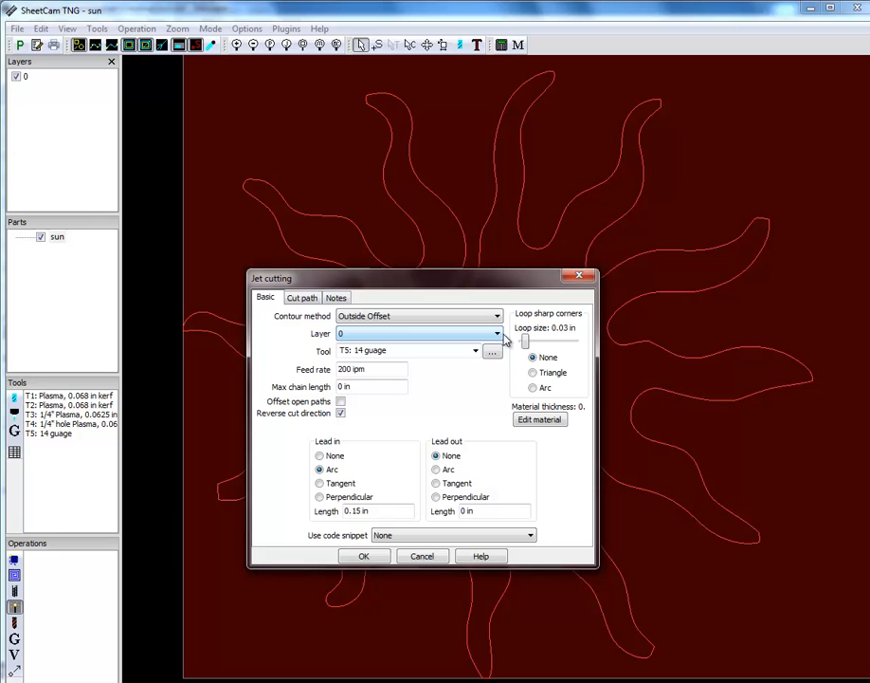
click(370, 369)
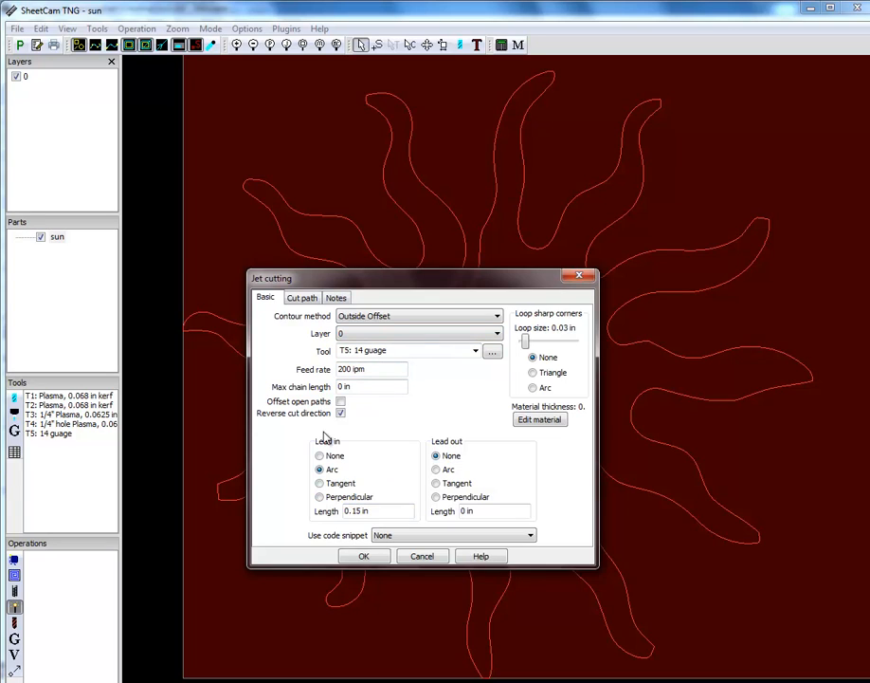
mouse_move(461, 528)
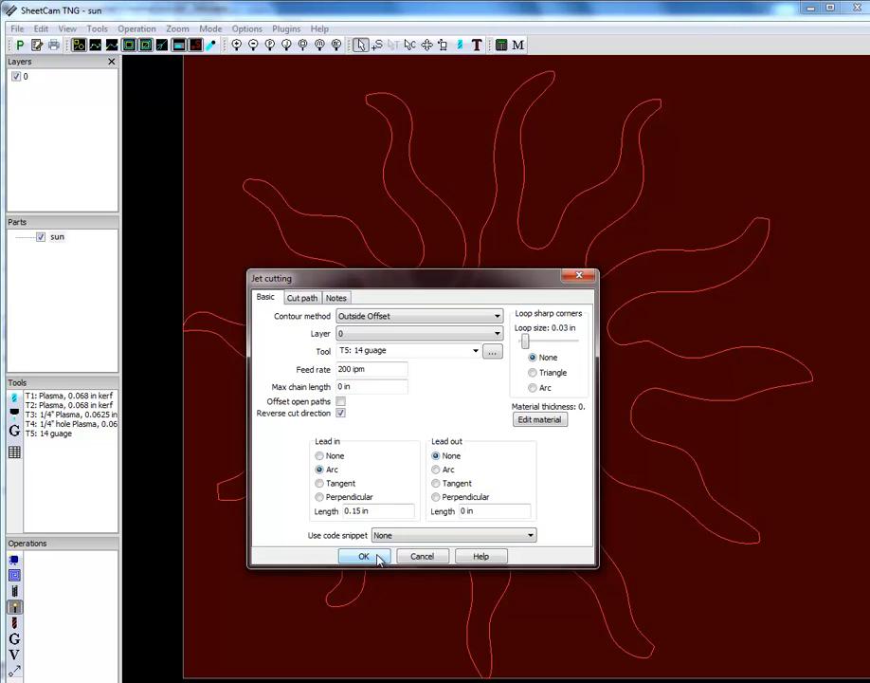
click(363, 555)
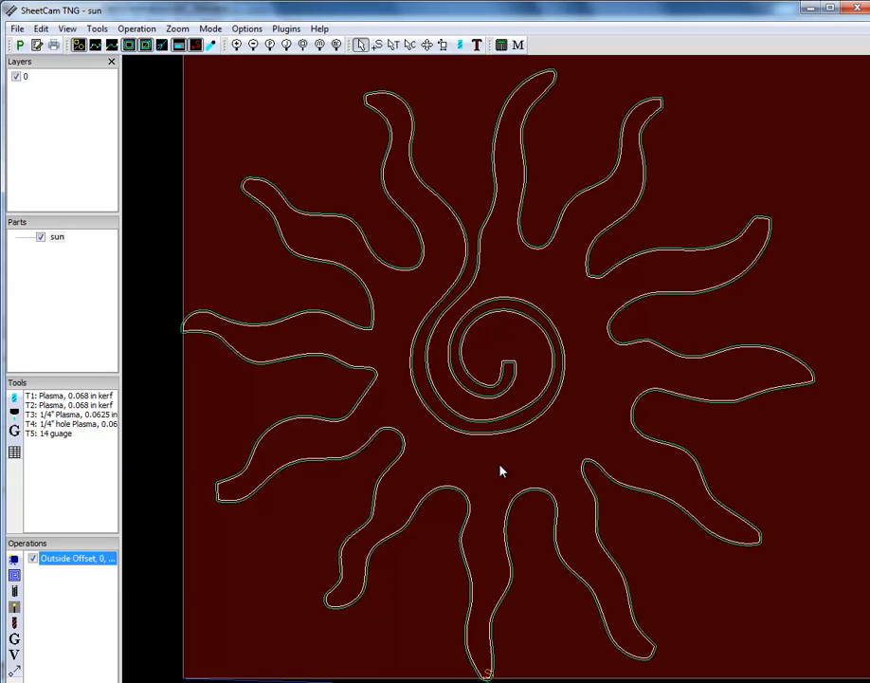
mouse_move(568, 358)
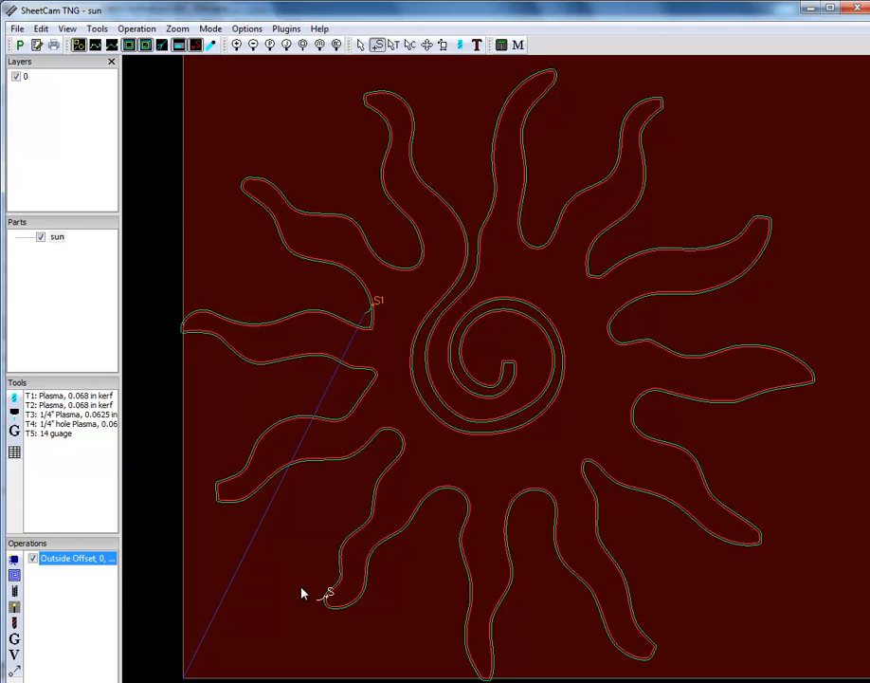
mouse_move(16, 46)
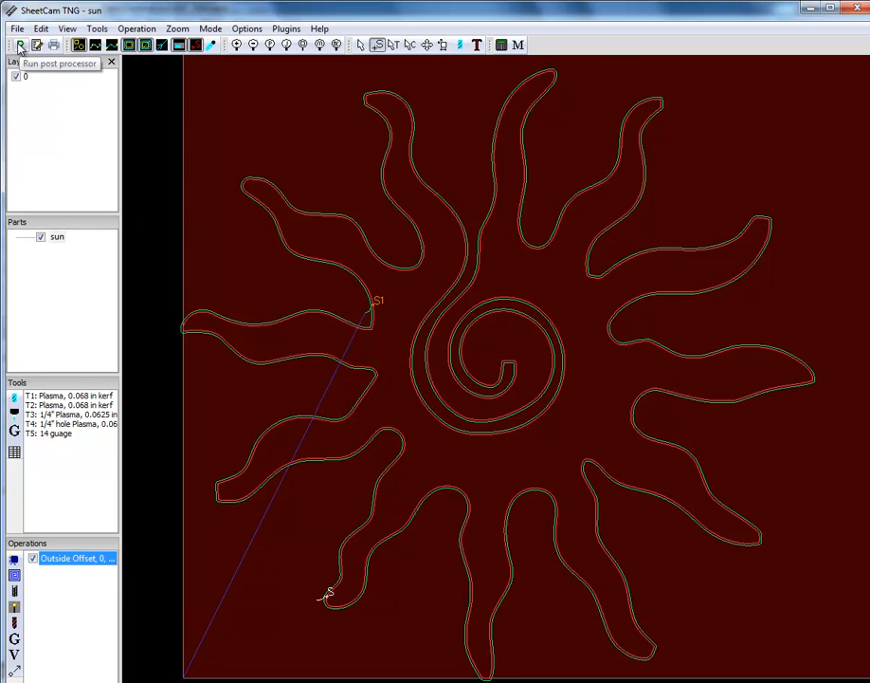
- Run the post processor; after the sun.tap save error, save the G-code as sun2
click(18, 46)
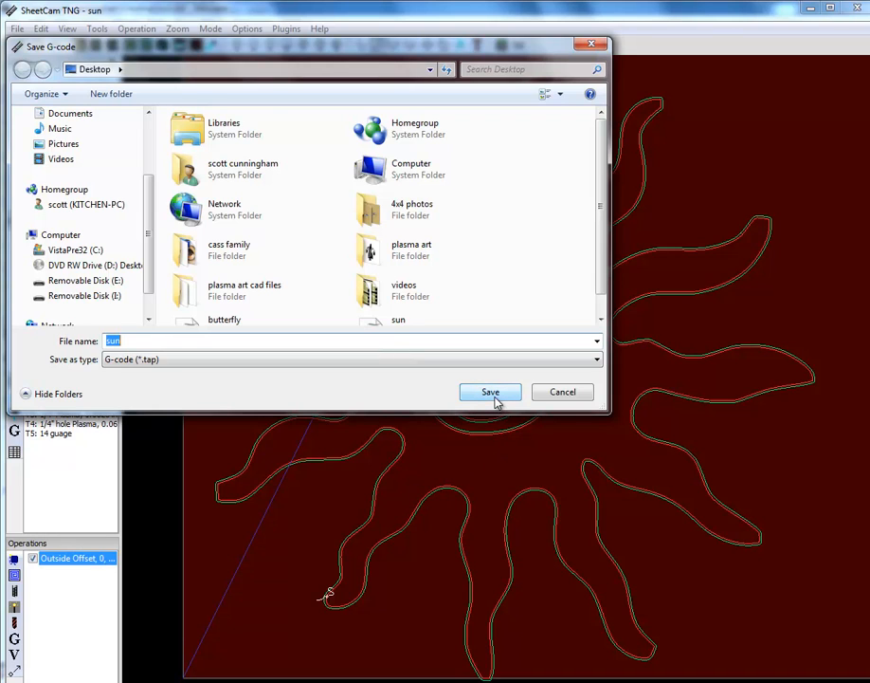
click(490, 392)
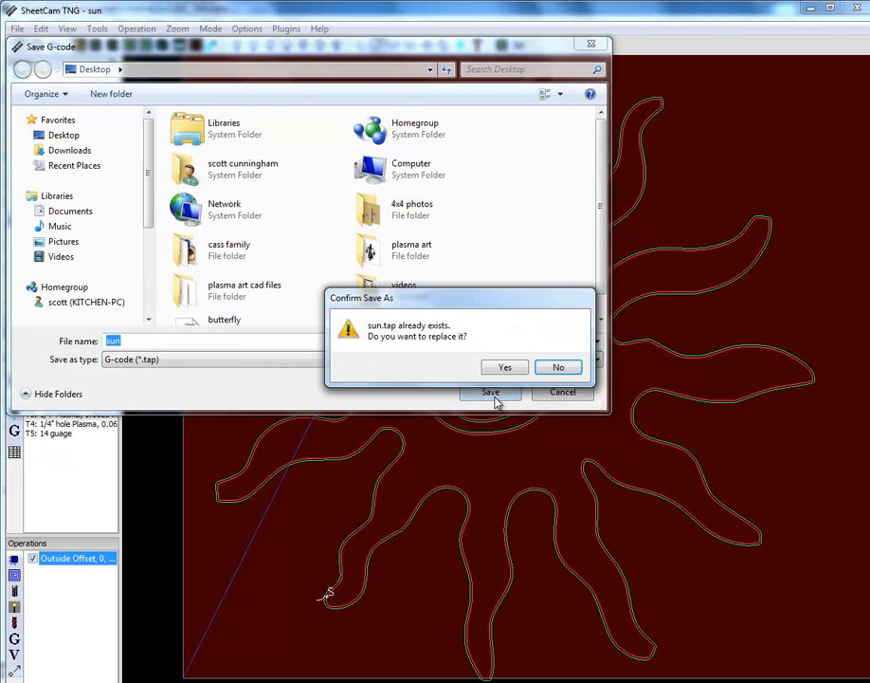
click(505, 367)
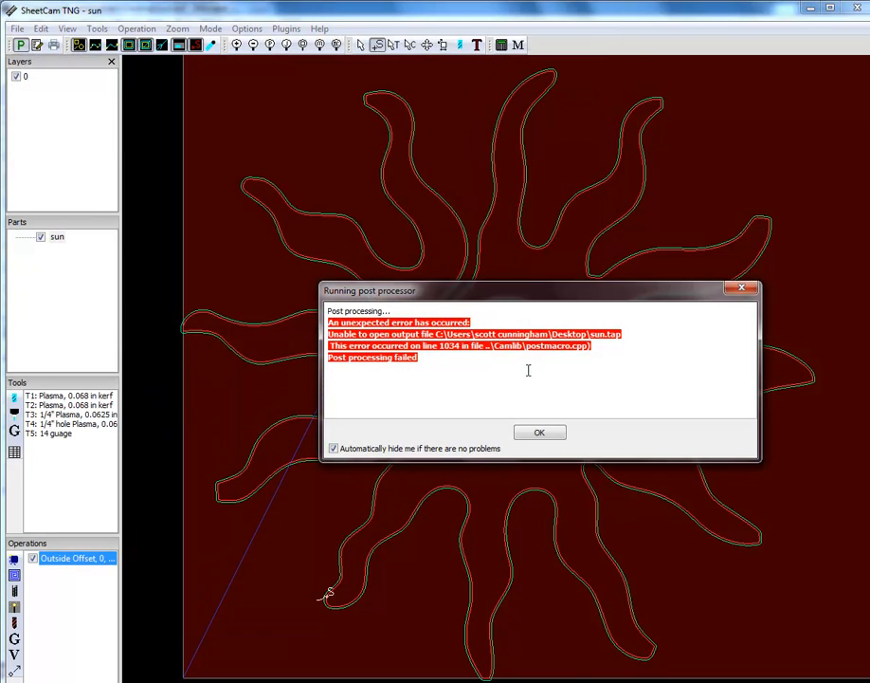
click(538, 432)
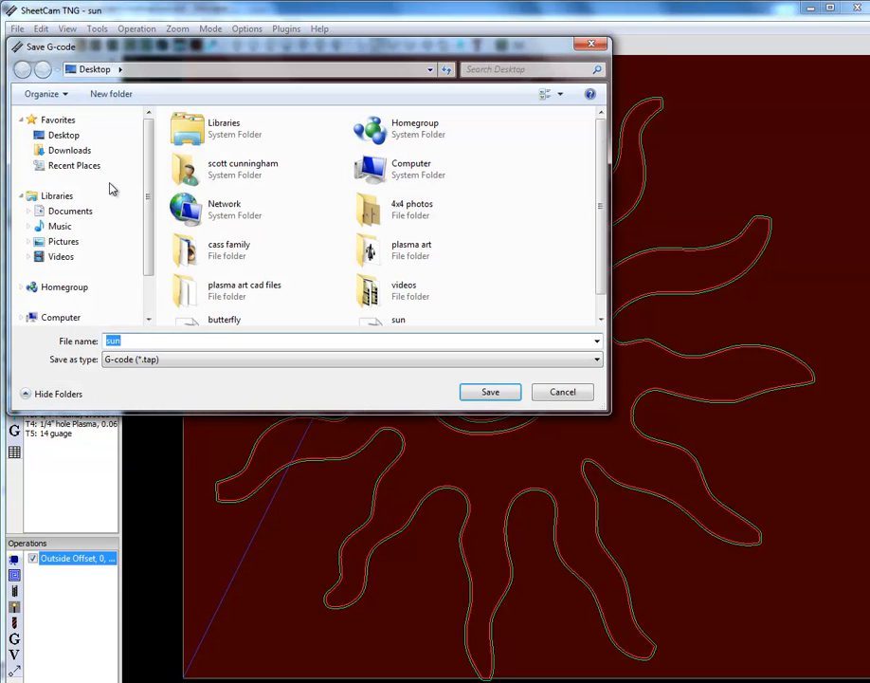
click(130, 341)
text(2)
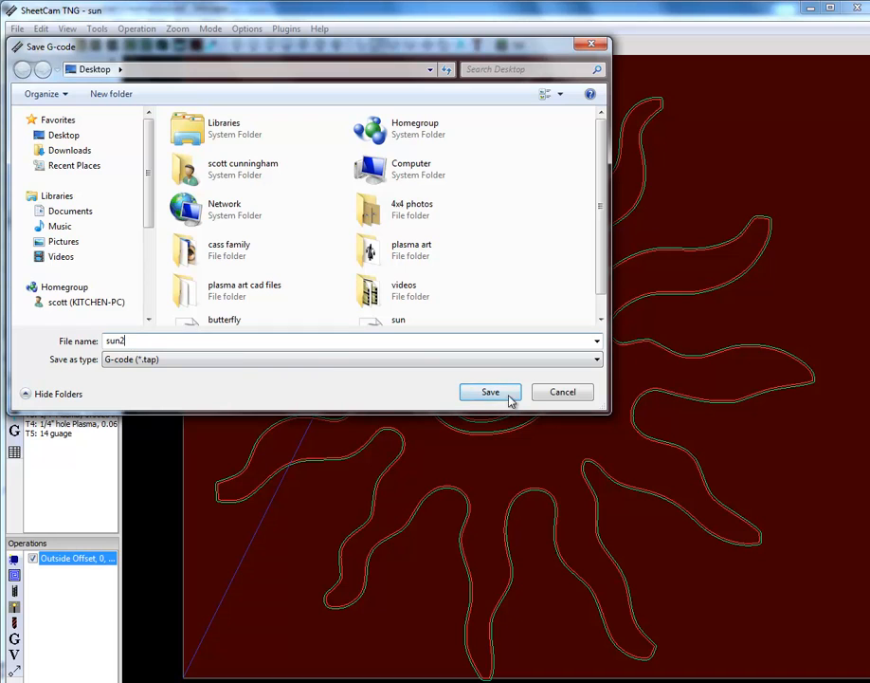
click(490, 392)
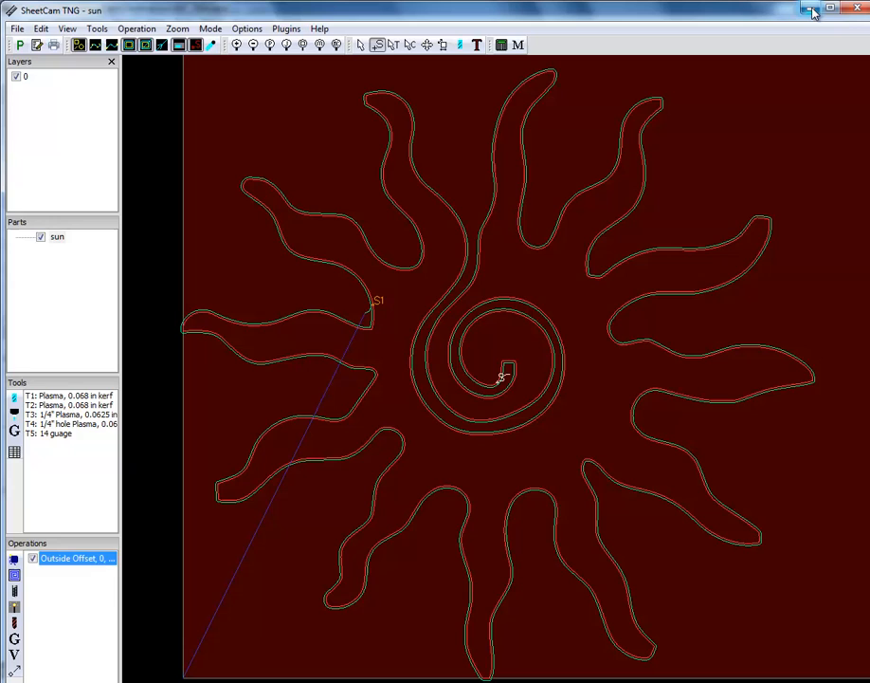
mouse_move(812, 10)
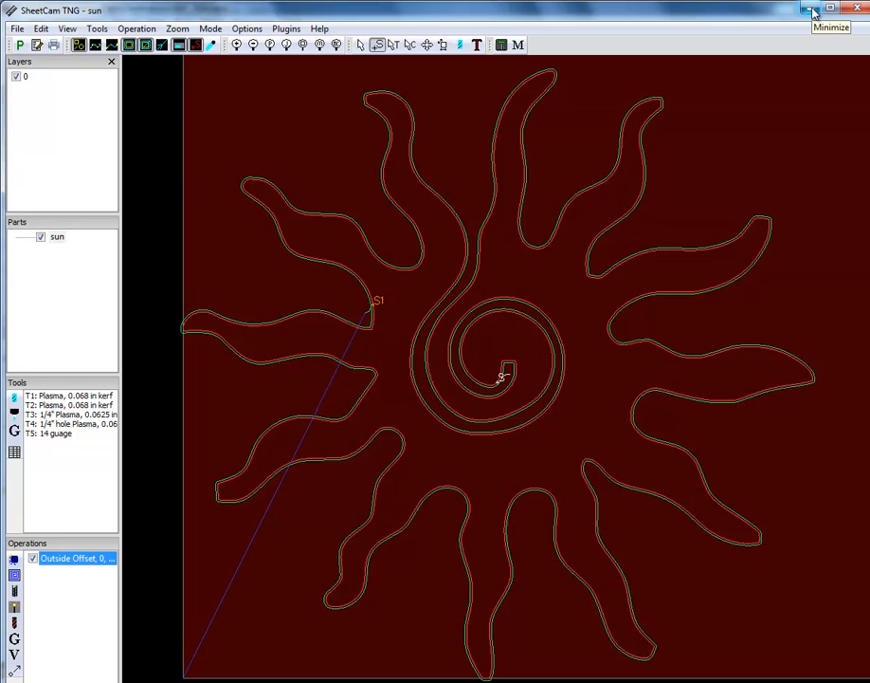
mouse_move(785, 52)
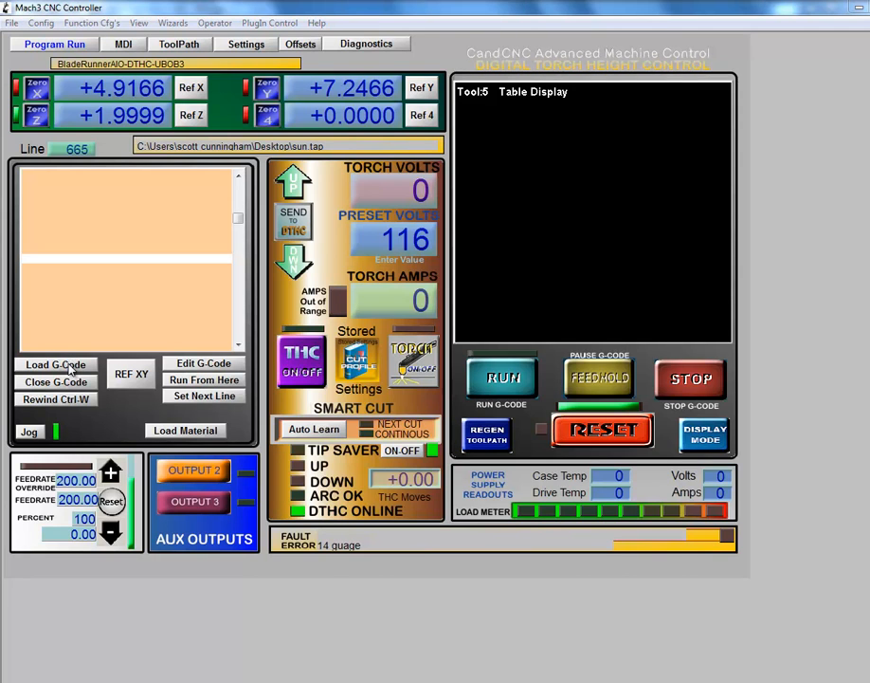
- Load sun2.tap from the Desktop with Load G-Code
click(55, 364)
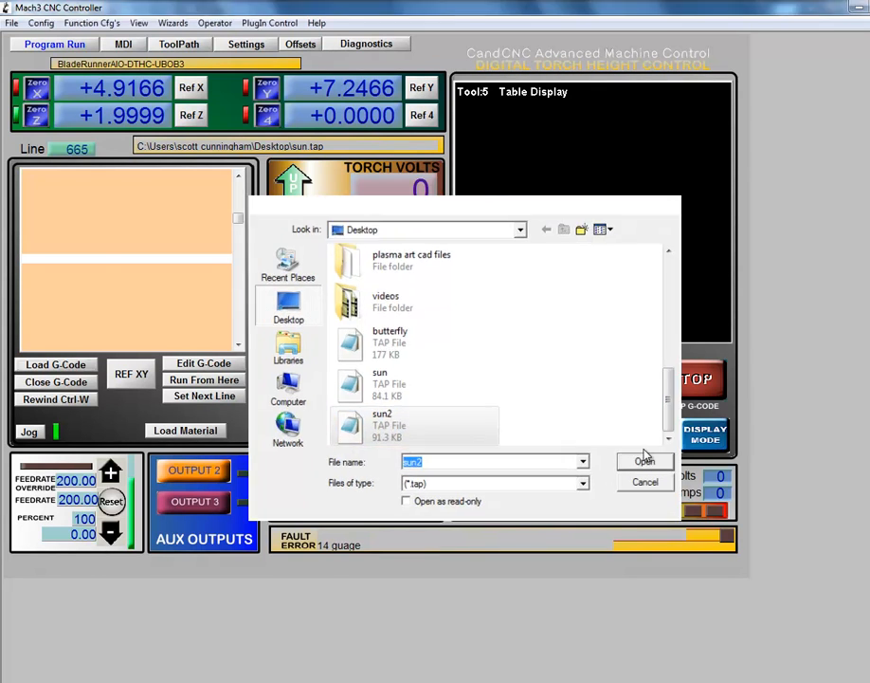
click(645, 461)
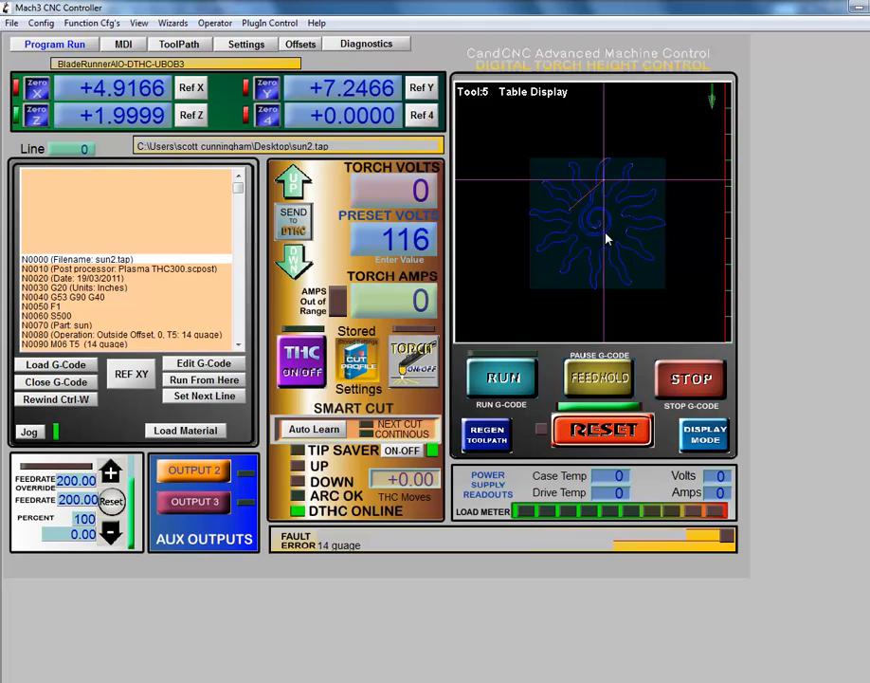
mouse_move(533, 295)
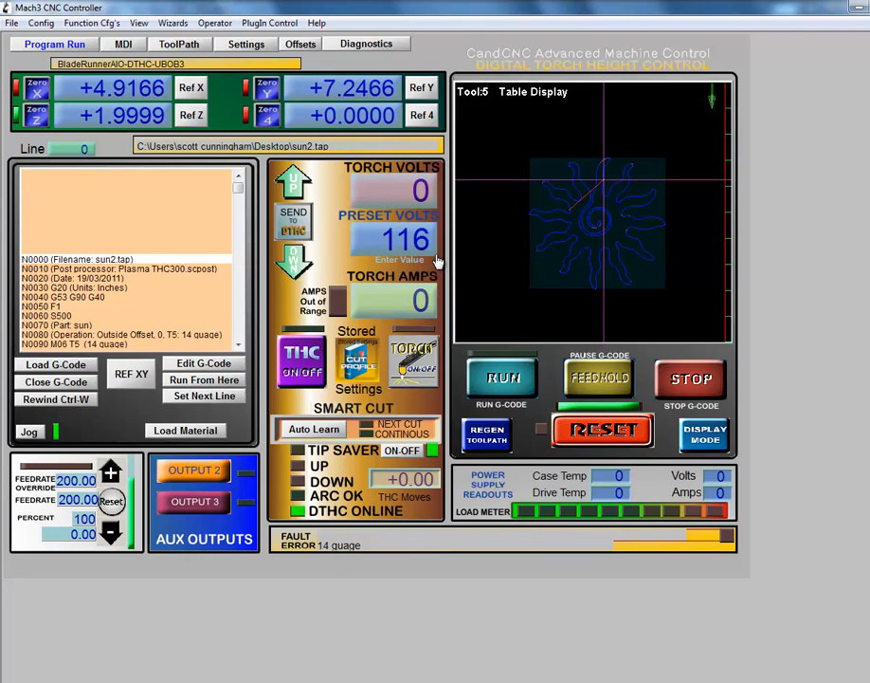
mouse_move(417, 247)
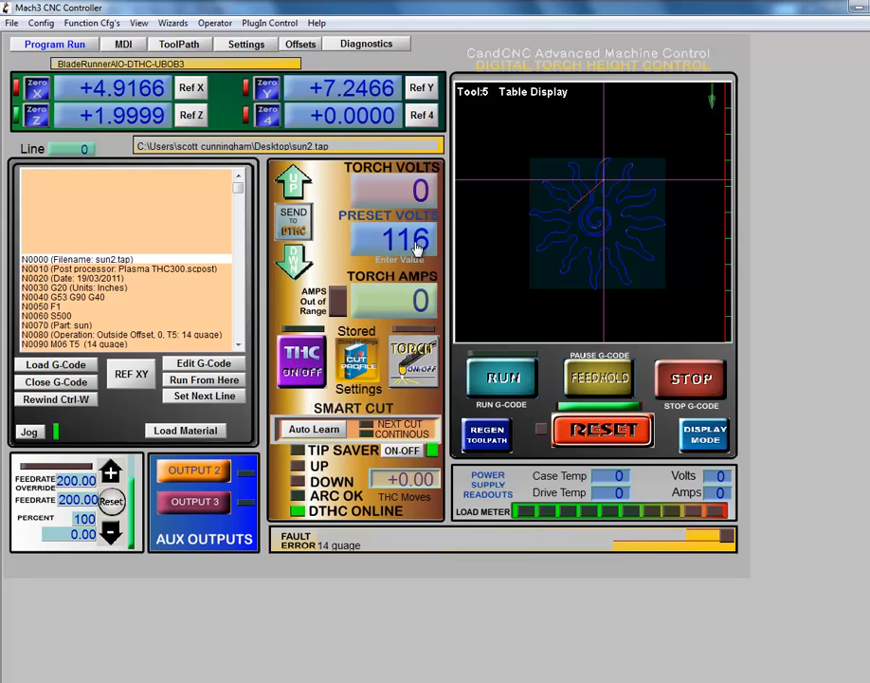
- Open the THC Cut Profiles window showing the 116 tip volt preset
click(358, 361)
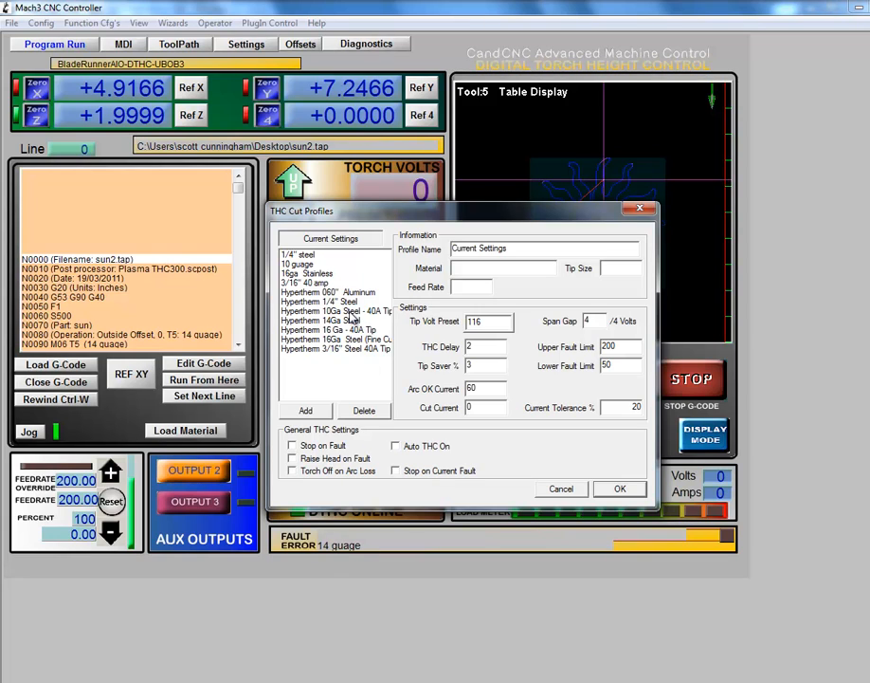
- Select the 1/4" steel profile, set its Tip Volt Preset to 115, and save
click(332, 320)
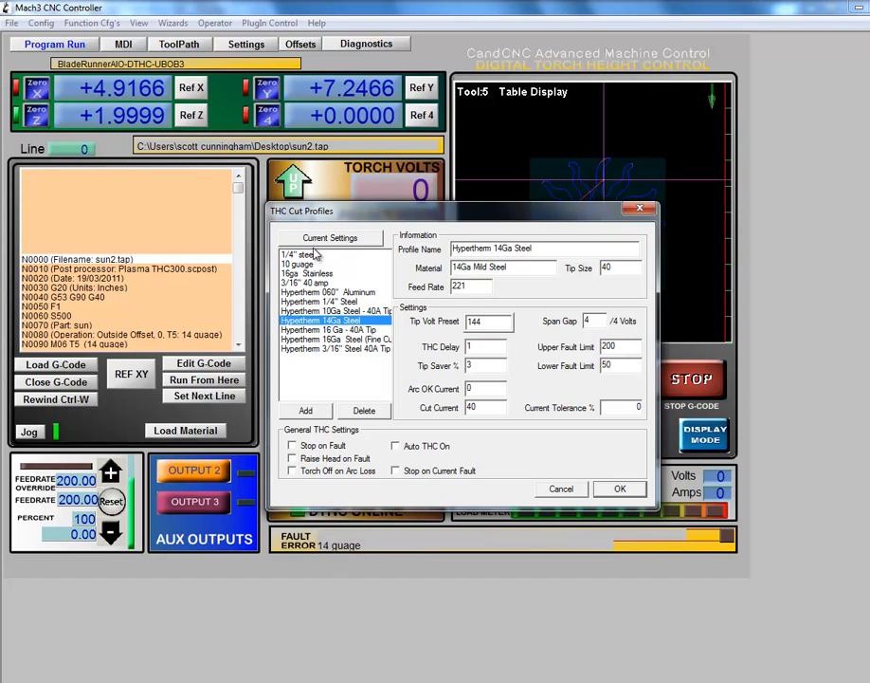
click(303, 254)
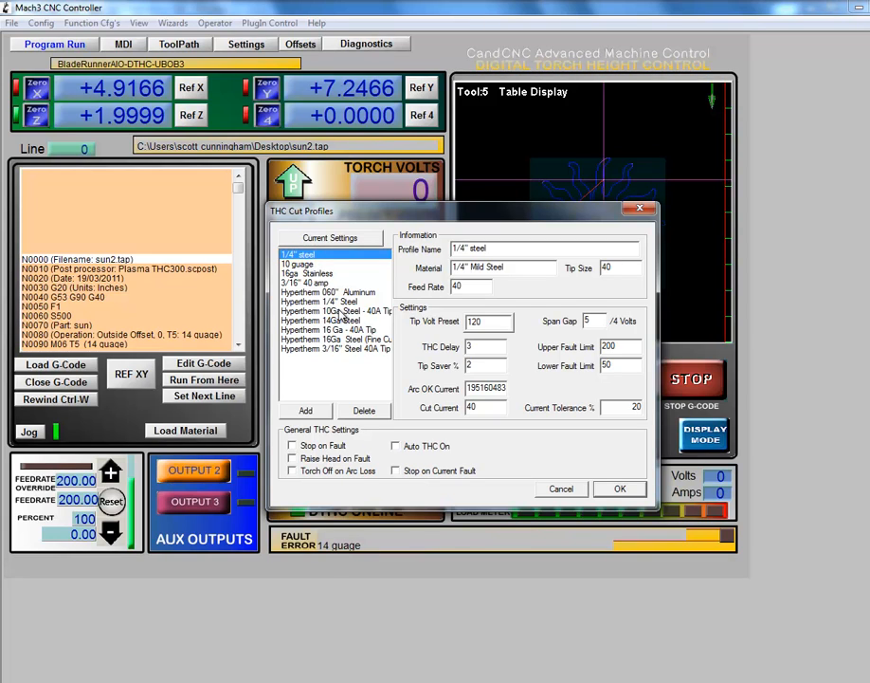
mouse_move(354, 329)
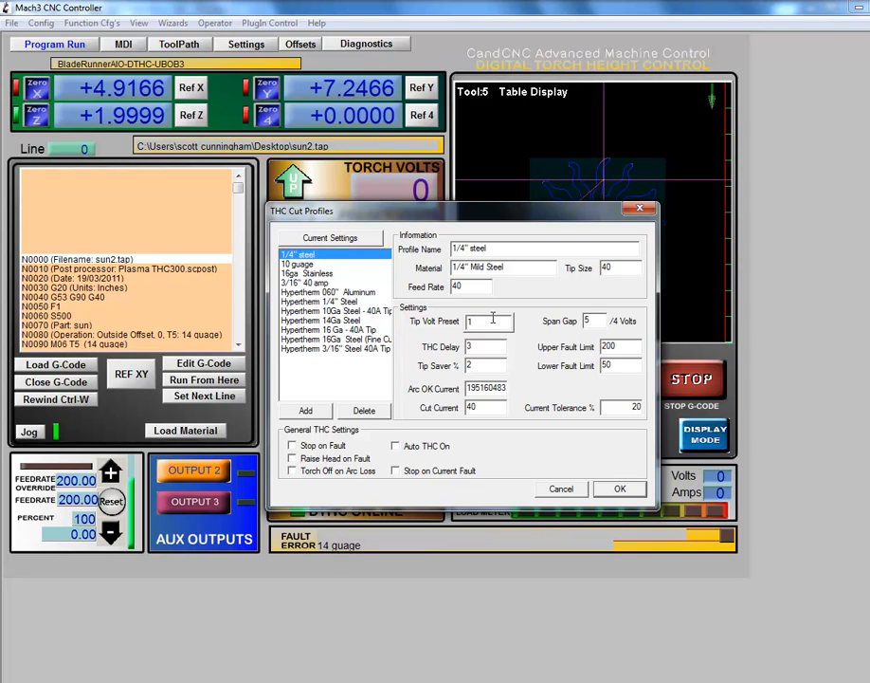
text(115)
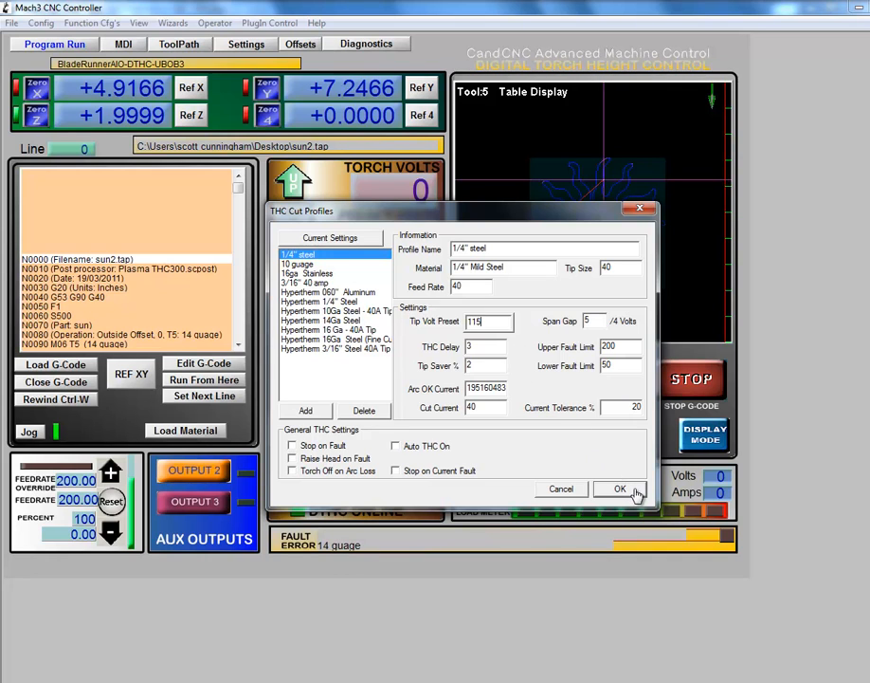
click(619, 490)
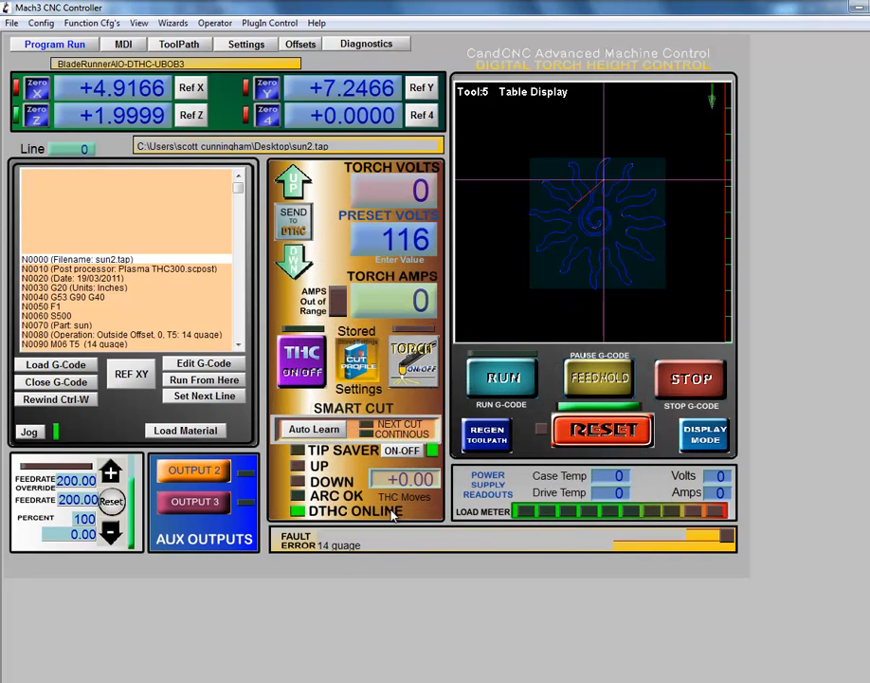